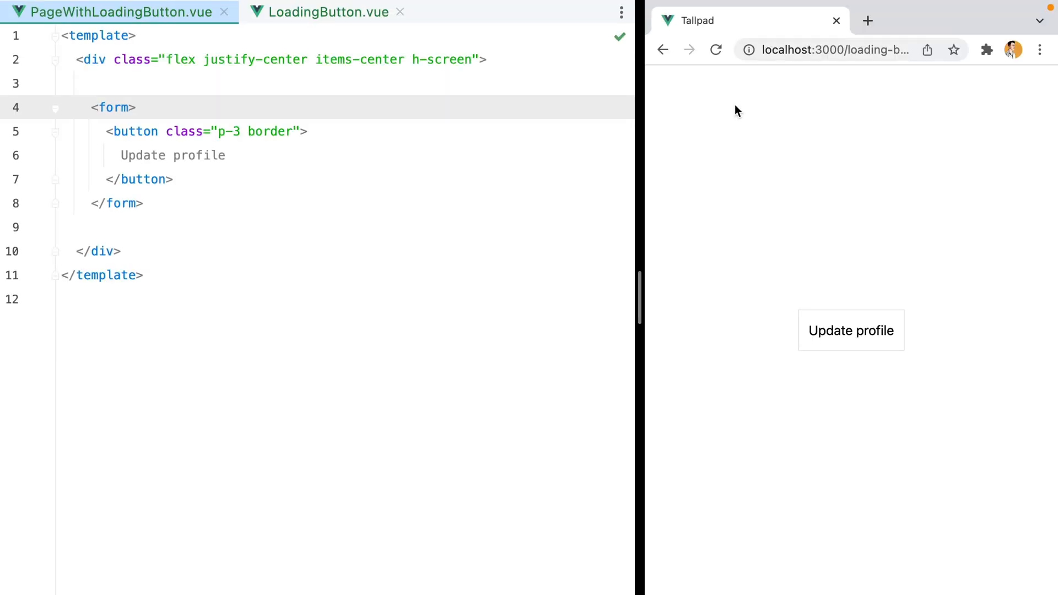
mouse_move(875, 320)
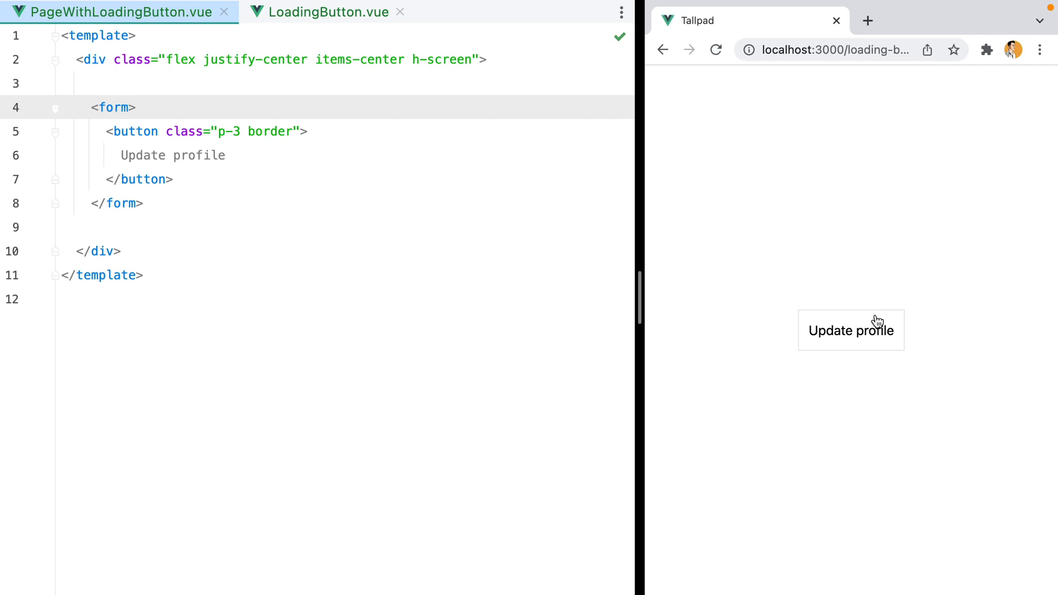
mouse_move(880, 346)
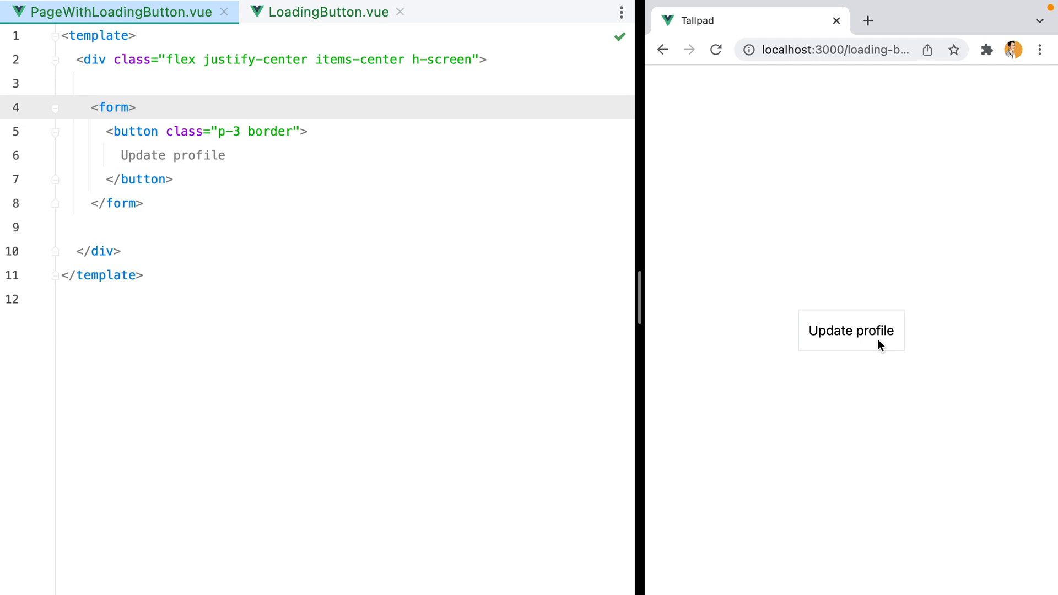
mouse_move(877, 343)
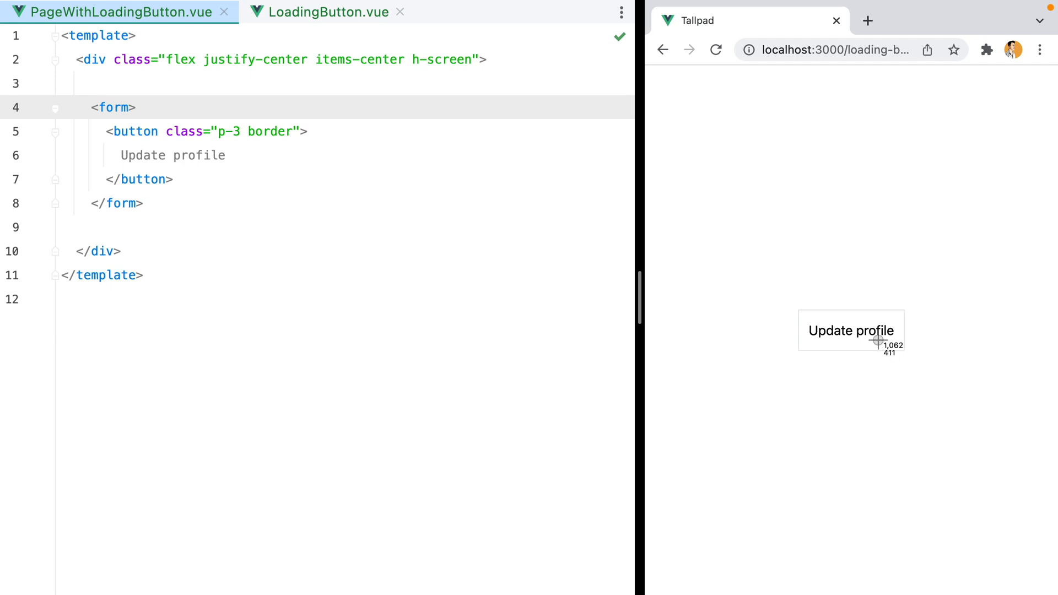
mouse_move(865, 346)
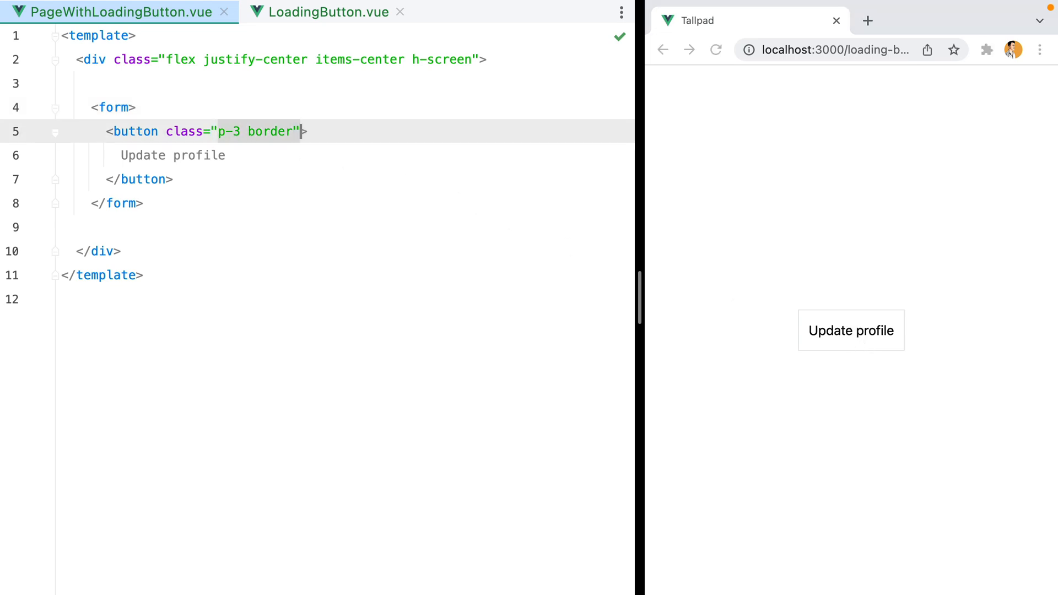
Give the button classes px-4 py-2 text-sm font-medium rounded text-white bg-rose-600 hover:bg-rose-600/80
type("px-4")
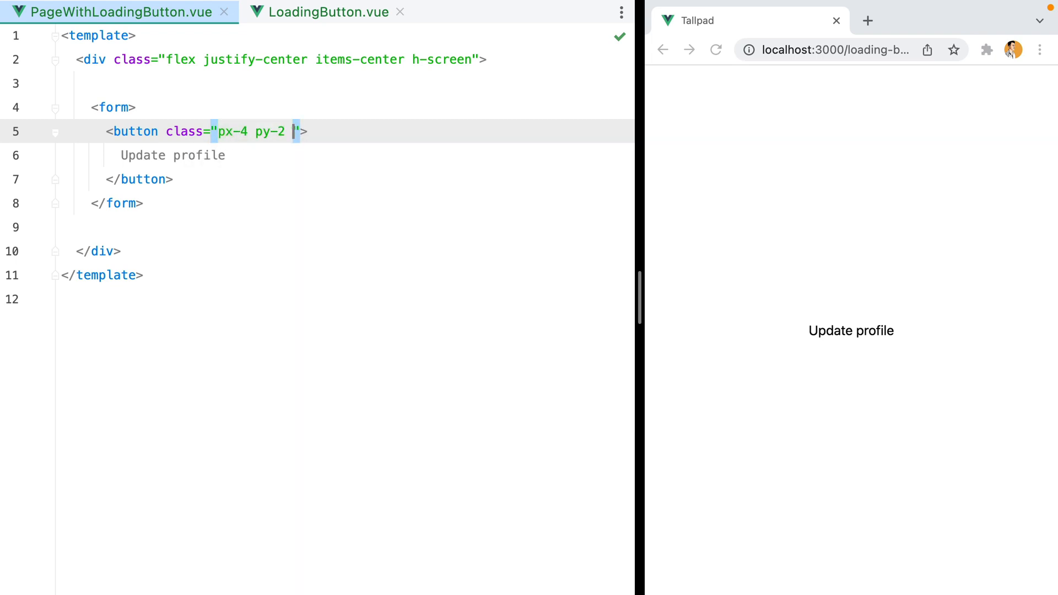
type("text-sm fo")
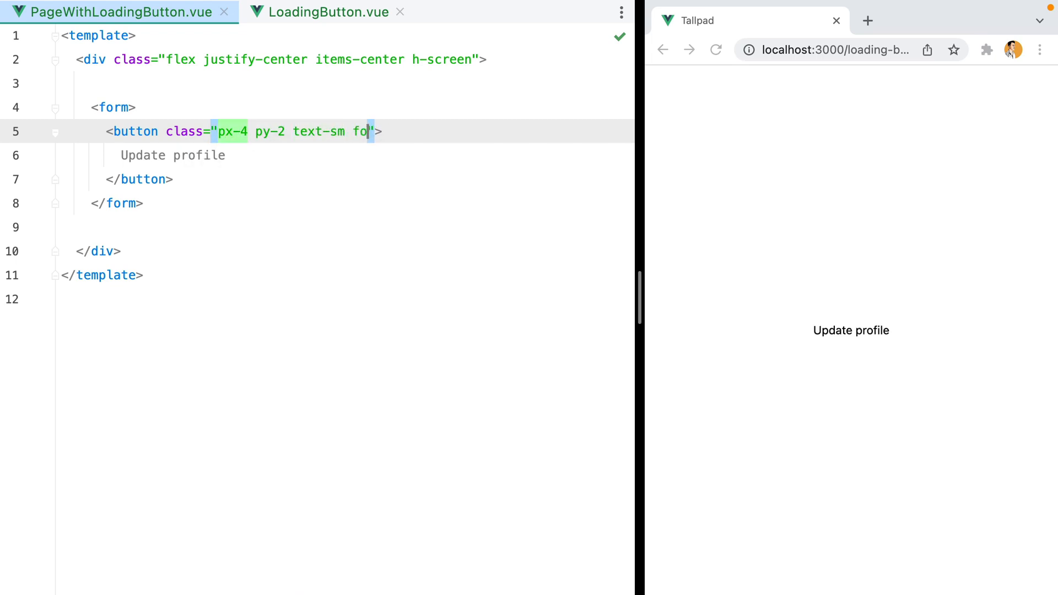
type("nt-medium ro")
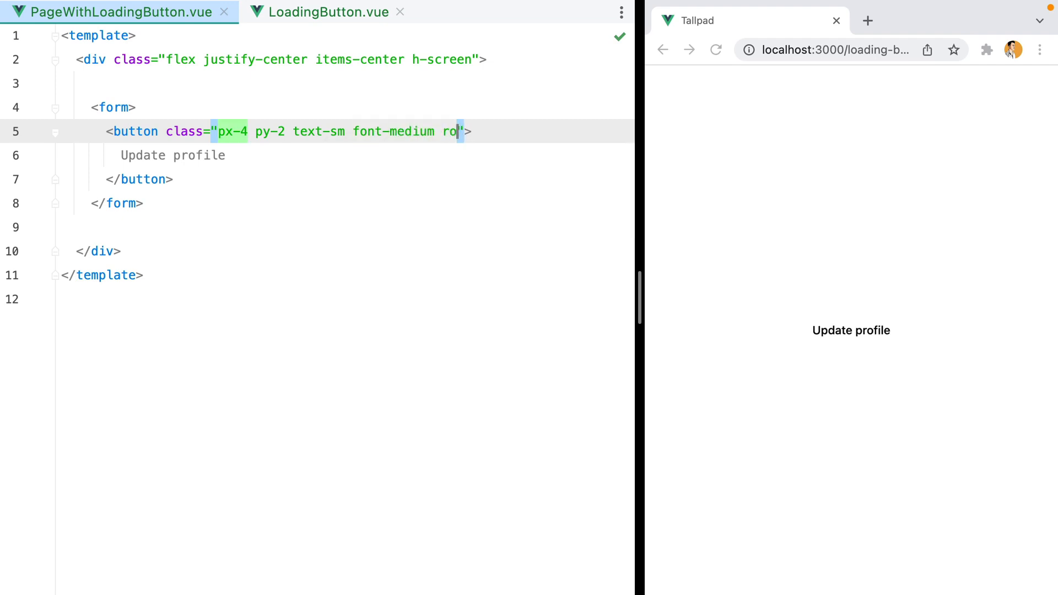
type("unded tex-")
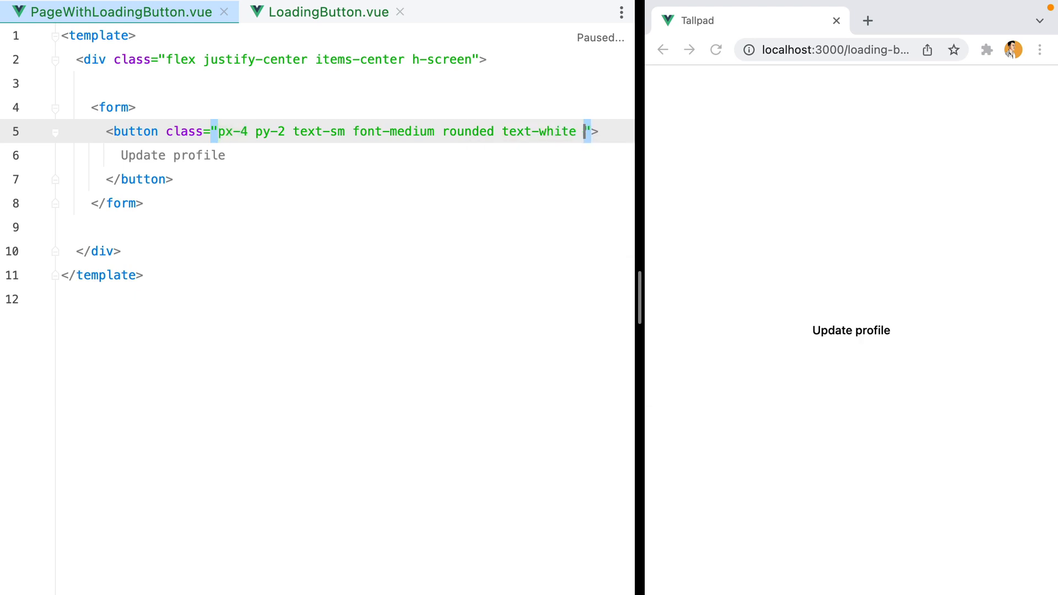
type("bg-ro")
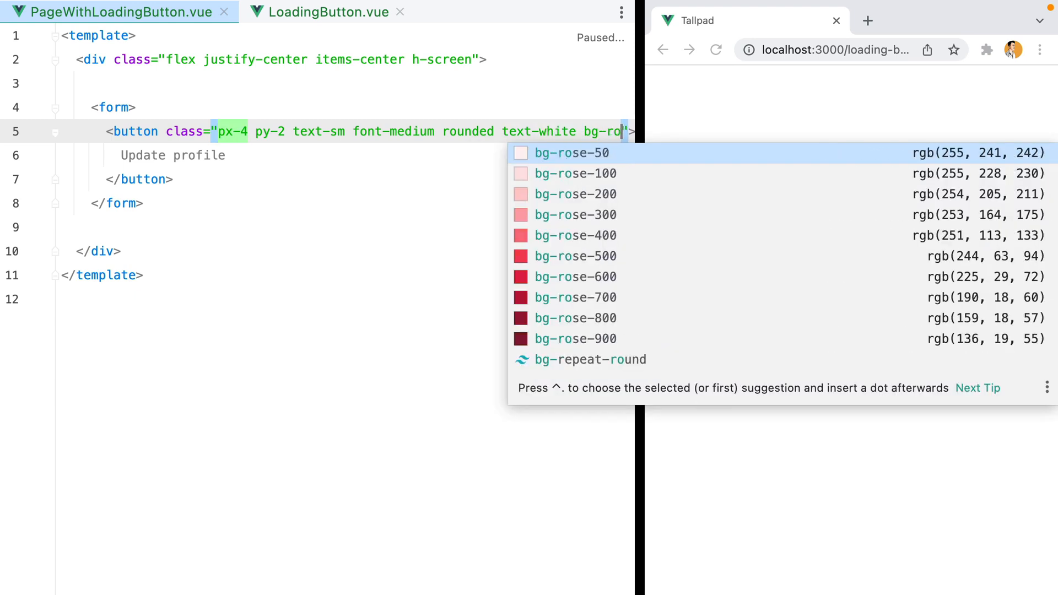
left_click(574, 277)
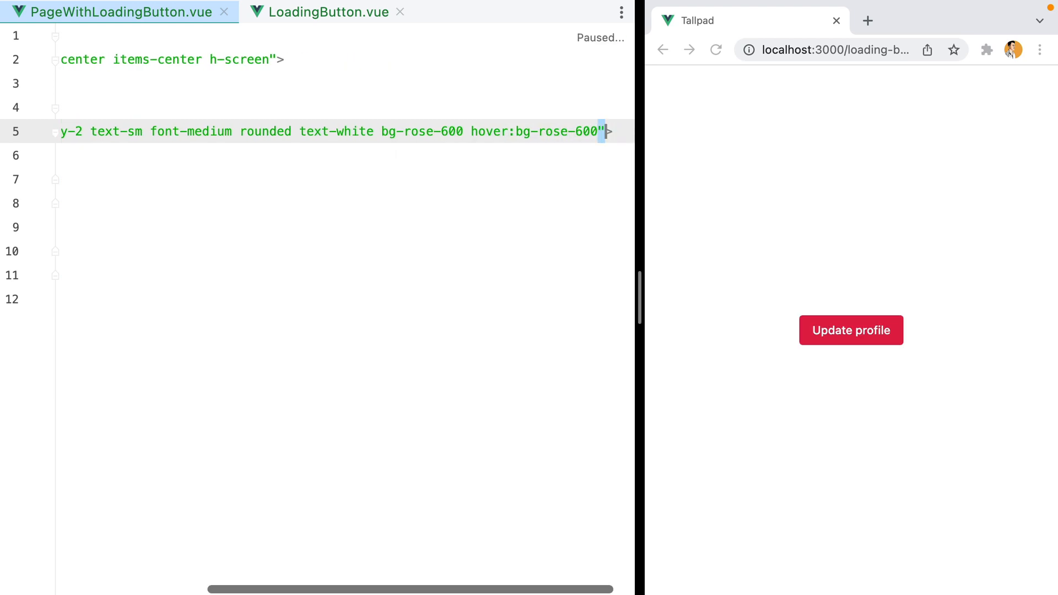
type("/80")
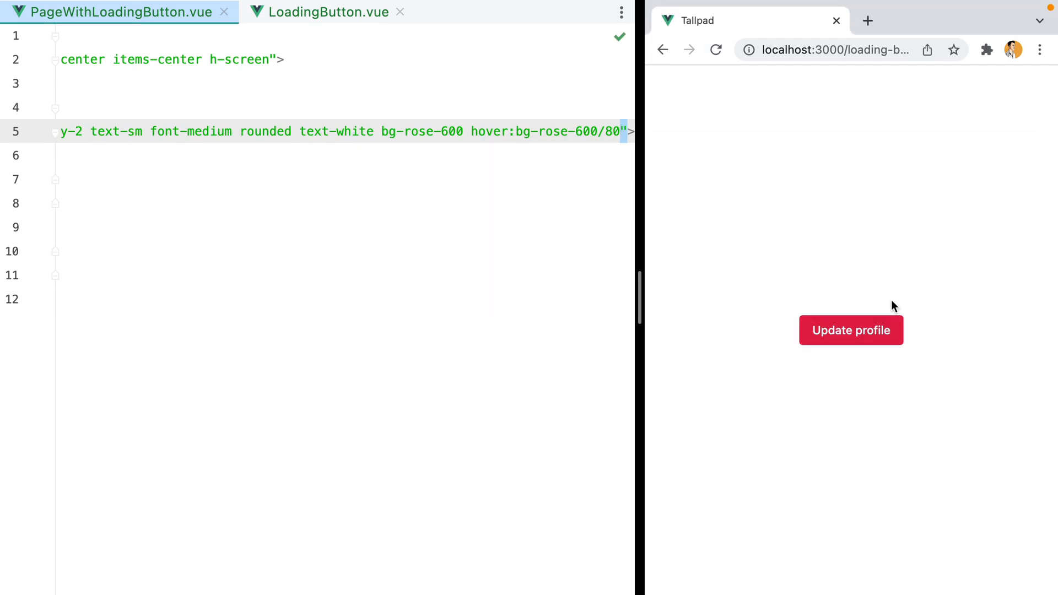
Give the pasted spinner SVG the classes w-5 h-5 text-white animate-spin
scroll("right", 3)
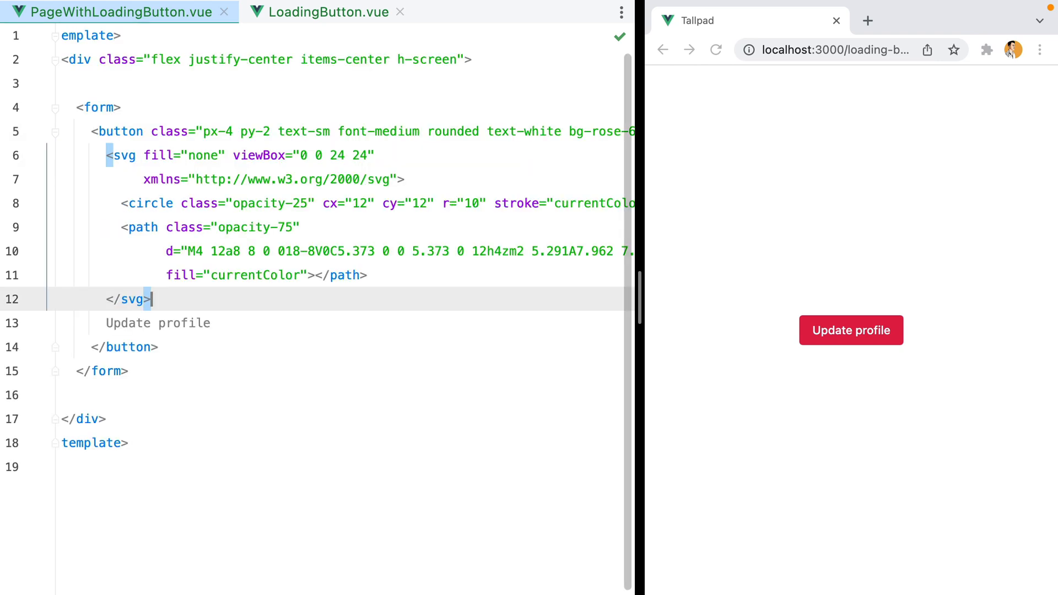
left_click(851, 330)
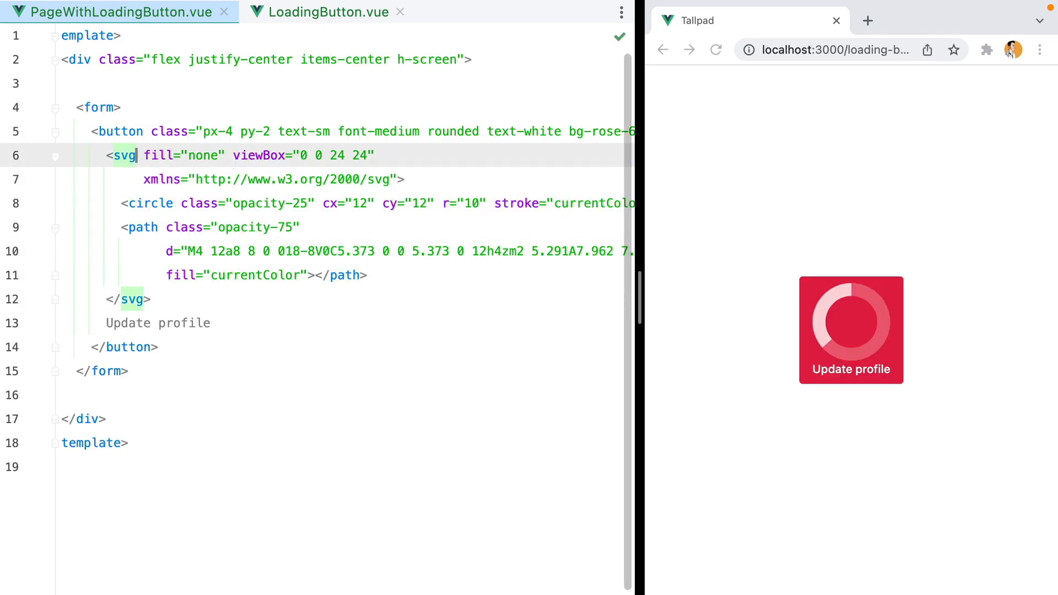
type("class=\"w-5w\"")
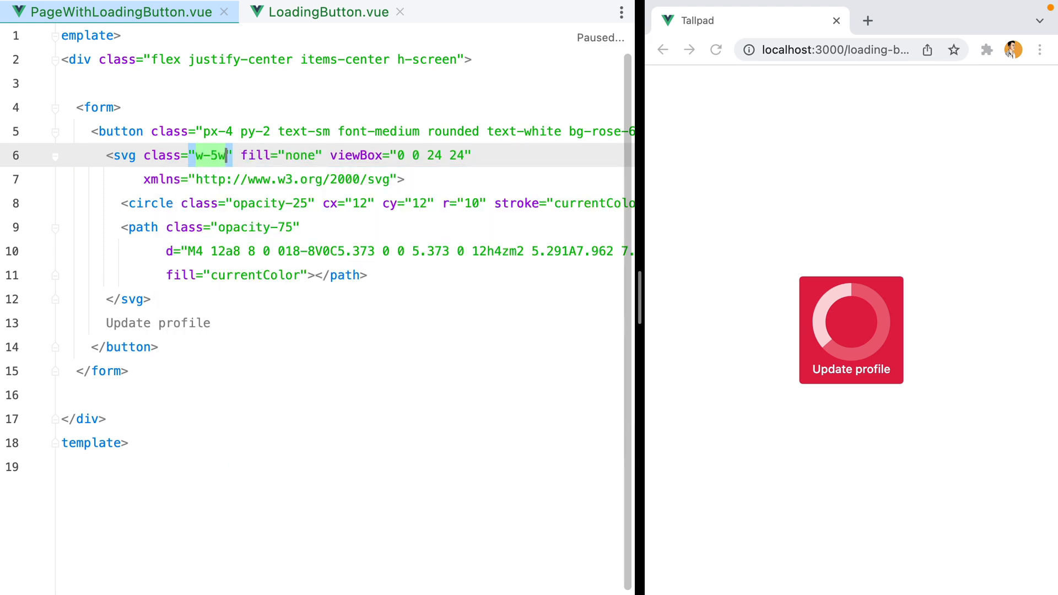
type("h-5 text")
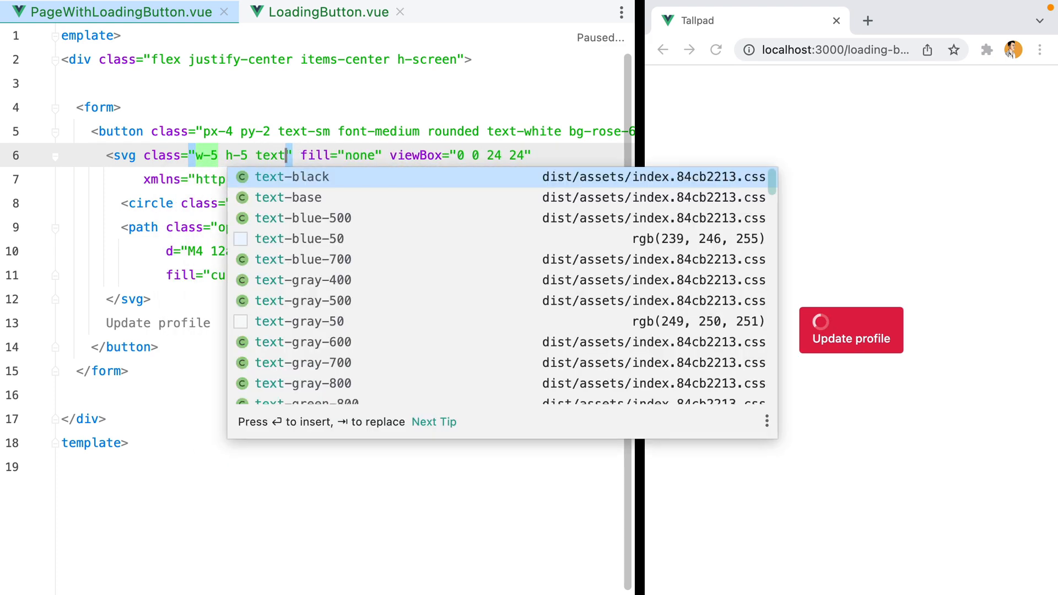
type("-white animate-spin")
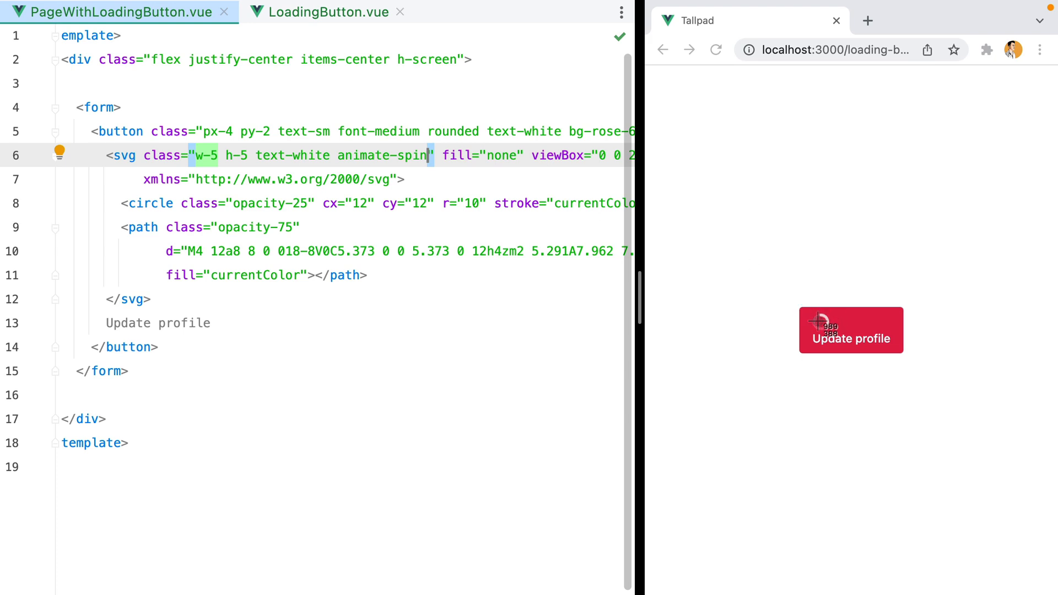
Append absolute left-1/2 -ml-2.5 to the spinner SVG's class list
left_click(850, 330)
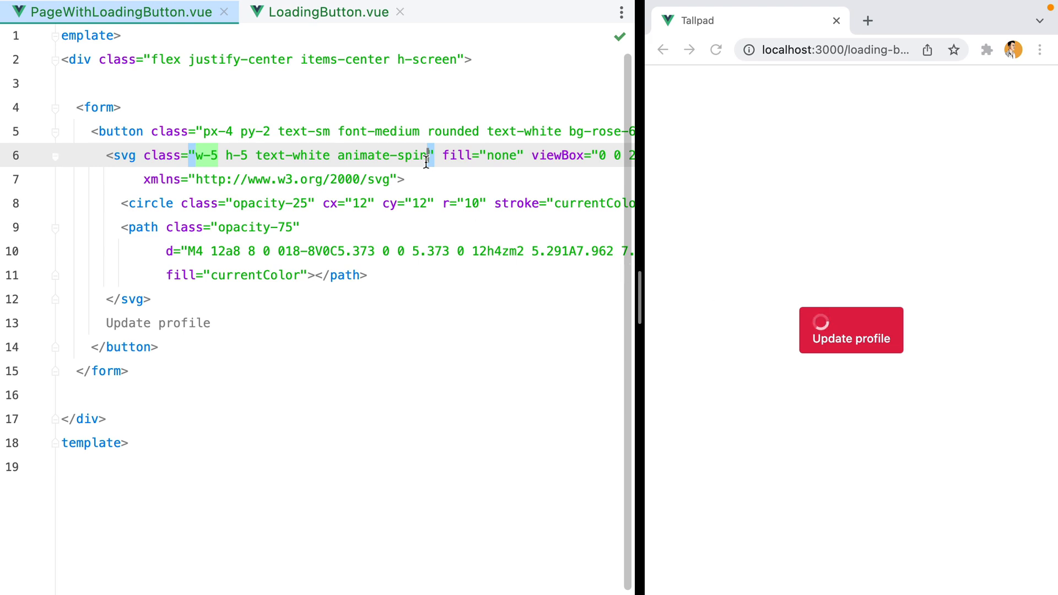
type("absolute")
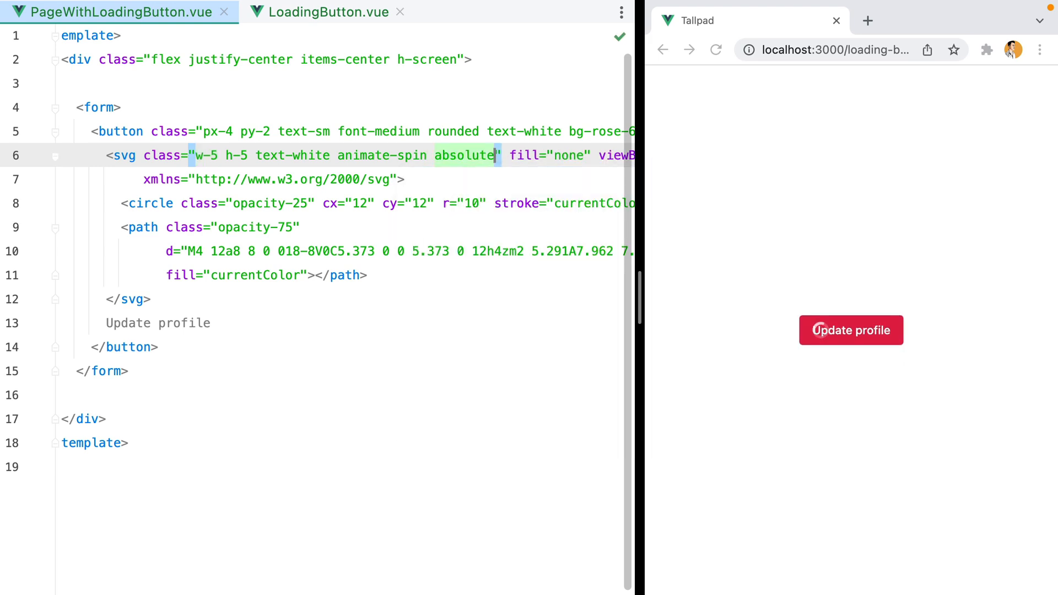
type("left-1/2")
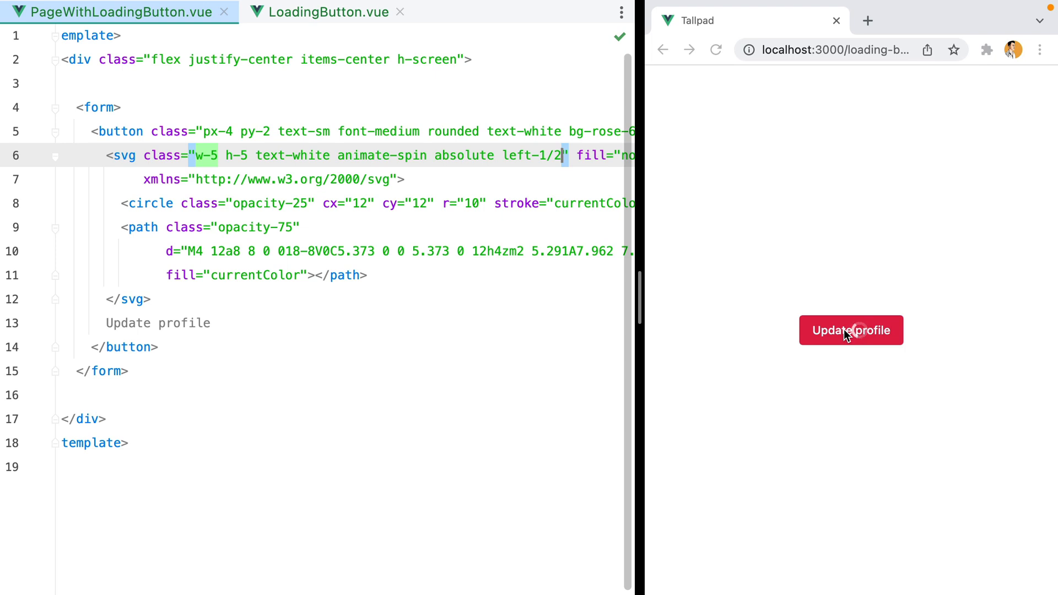
mouse_move(858, 337)
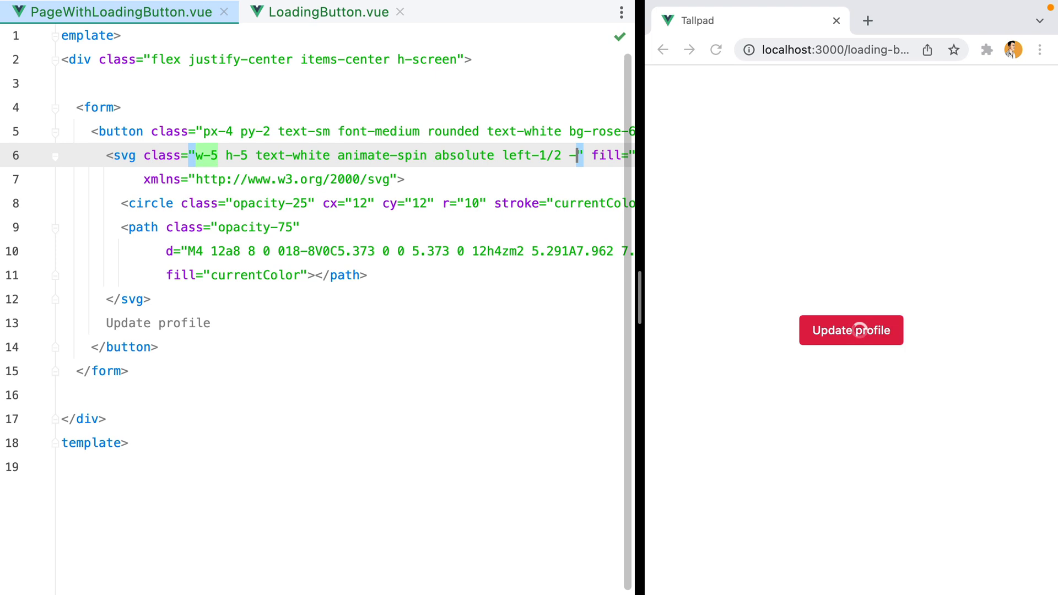
type("-ml-2.5")
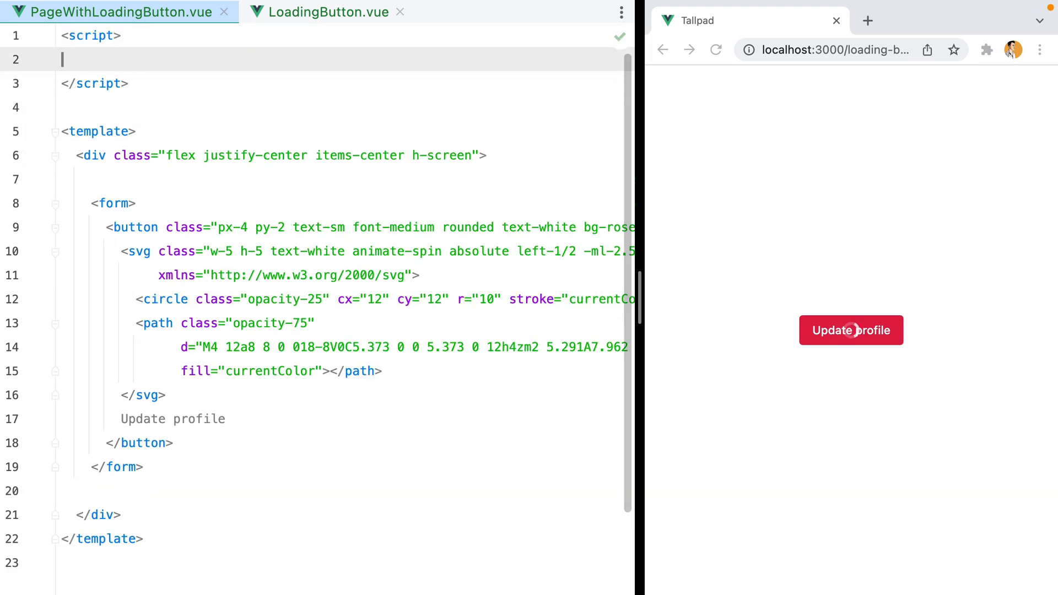
Add a script setup block declaring const isLoading = ref(true)
type("setup")
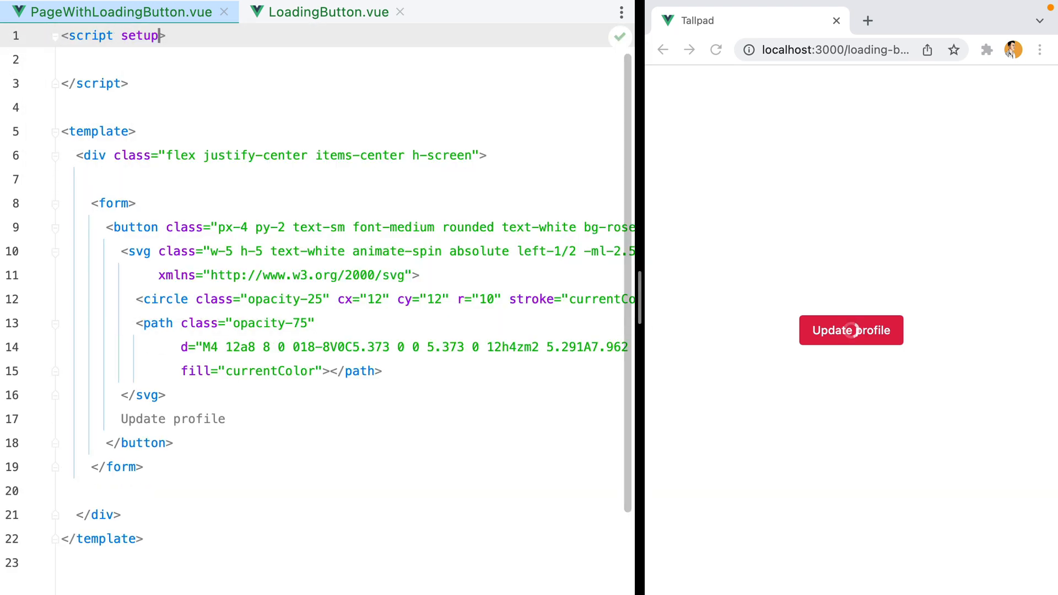
type("const is")
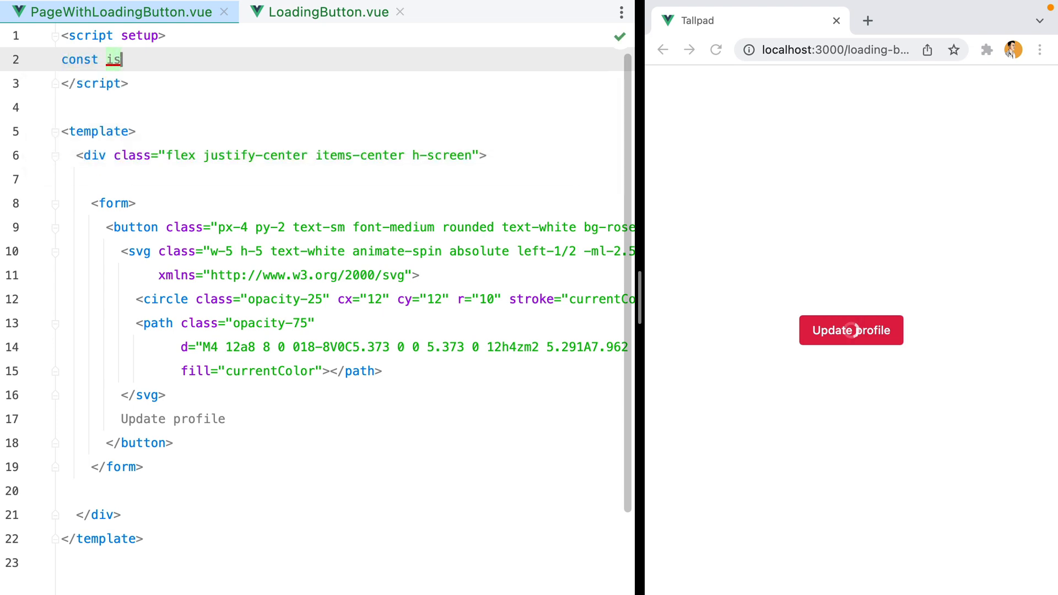
type("Loading = ref(true);")
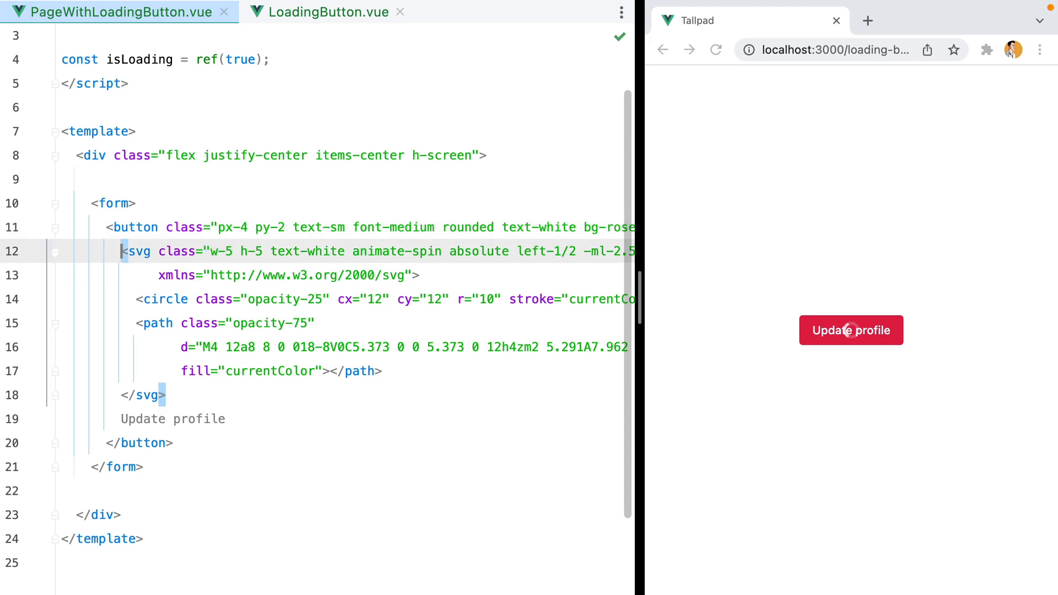
Add v-show="isLoading" to the spinner and wrap the label in a span with v-show="!isLoading"
type("v-show=\"isLoading")
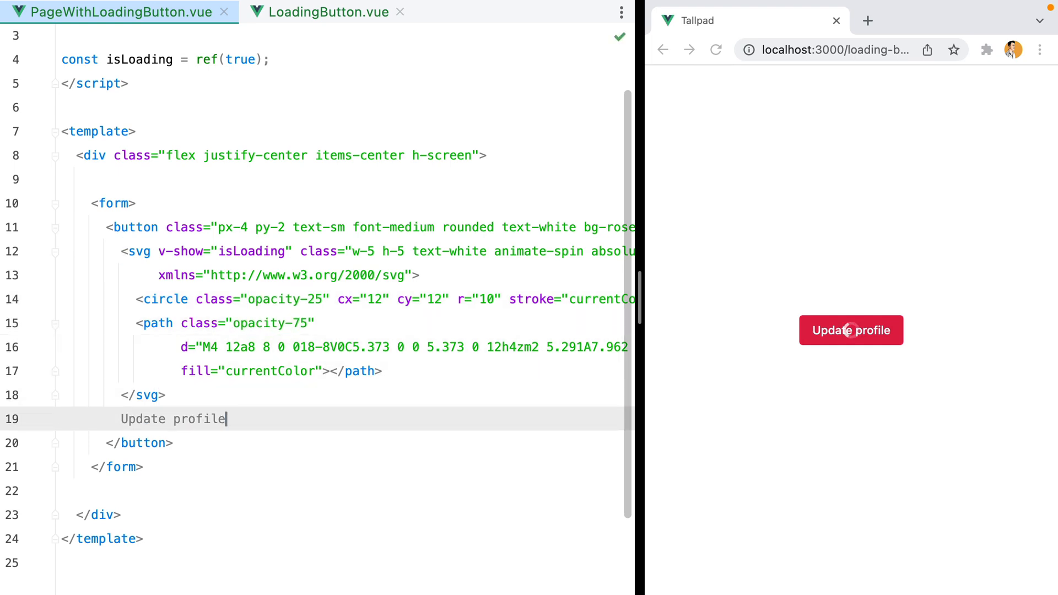
type("span>")
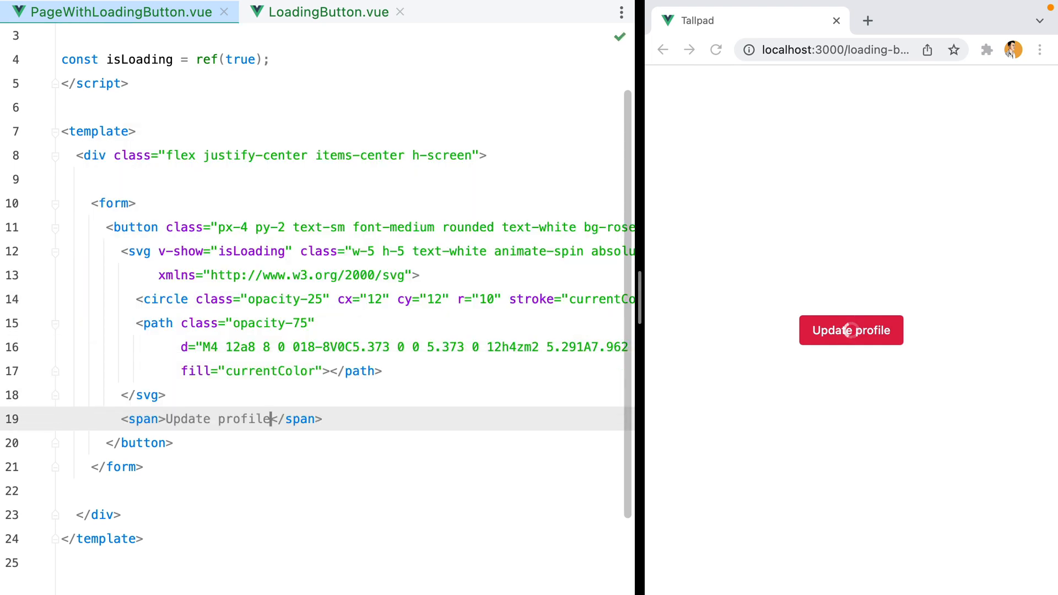
type("v-show=\"!")
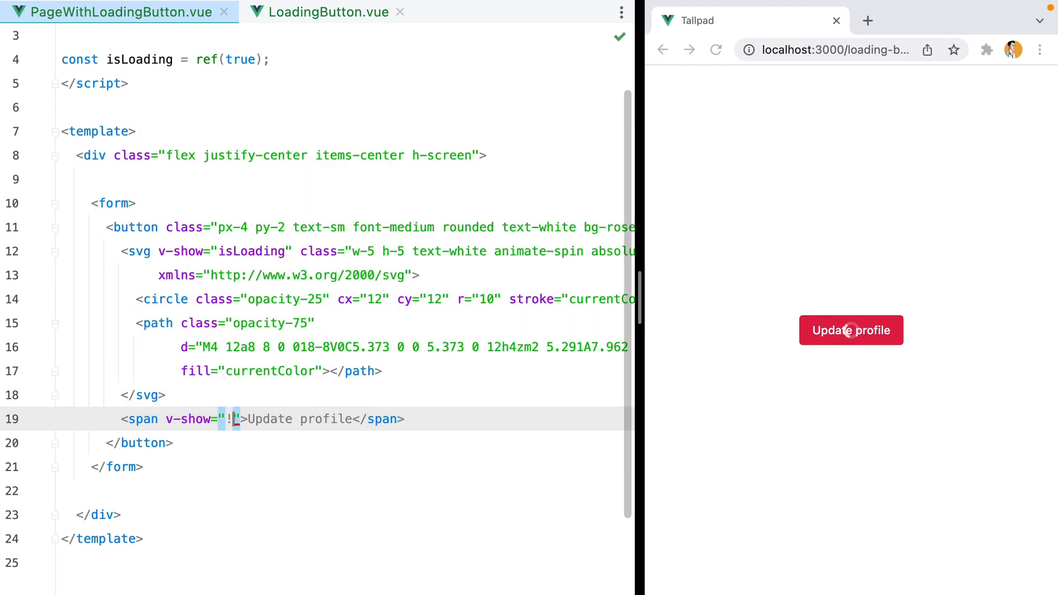
type("isLoading")
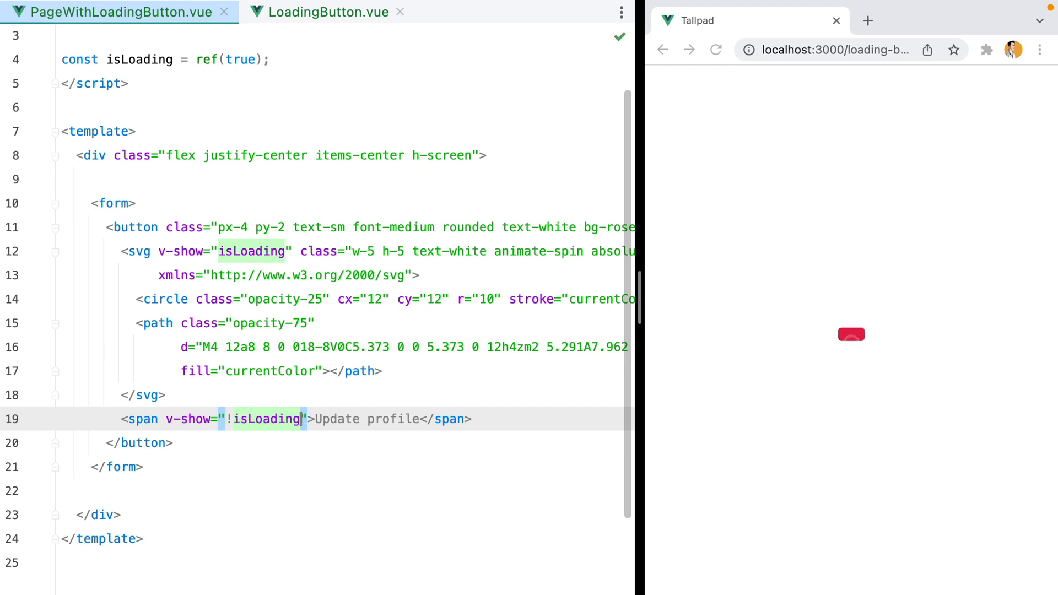
mouse_move(851, 336)
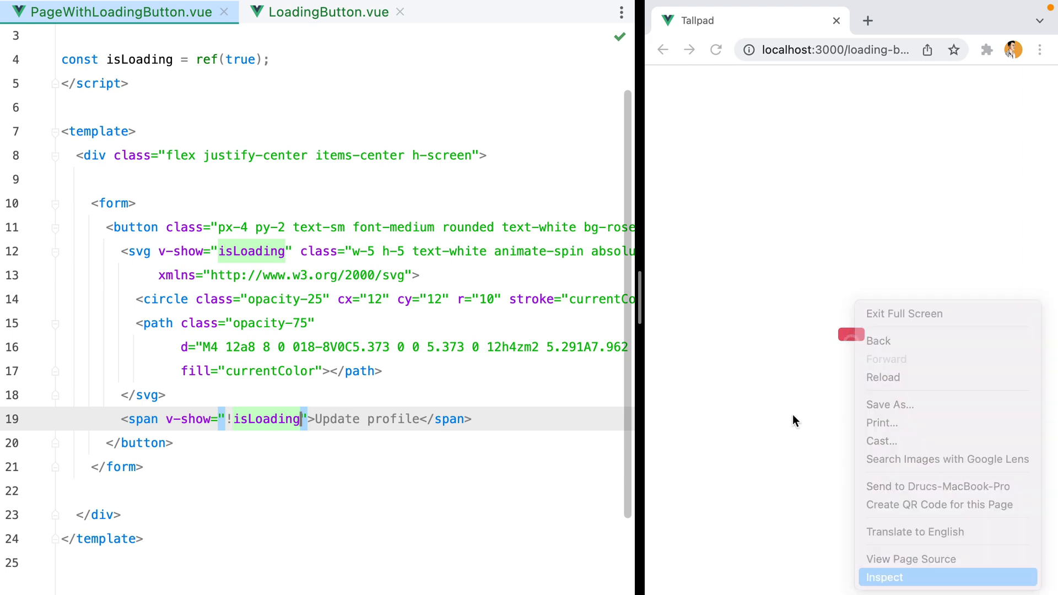
After inspecting in DevTools, replace the span's v-show with :class="{'invisible': isLoading}"
left_click(876, 576)
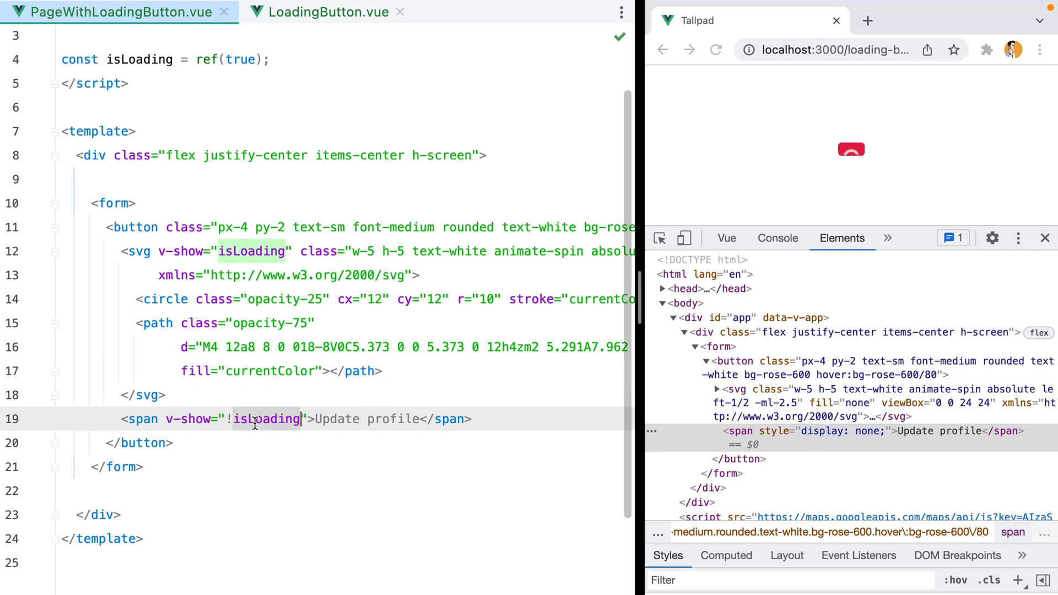
mouse_move(267, 419)
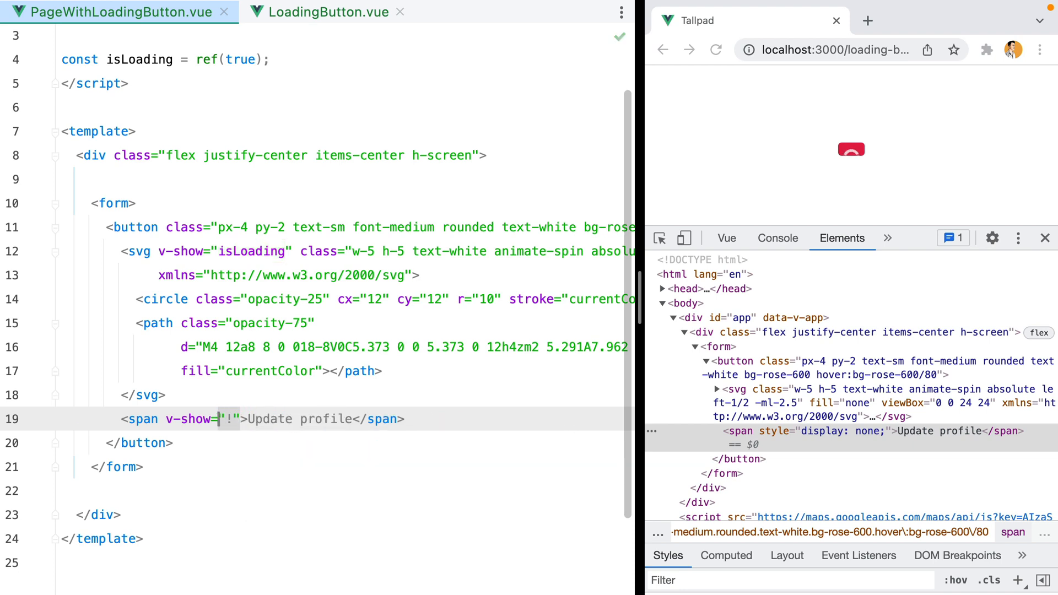
type(":class")
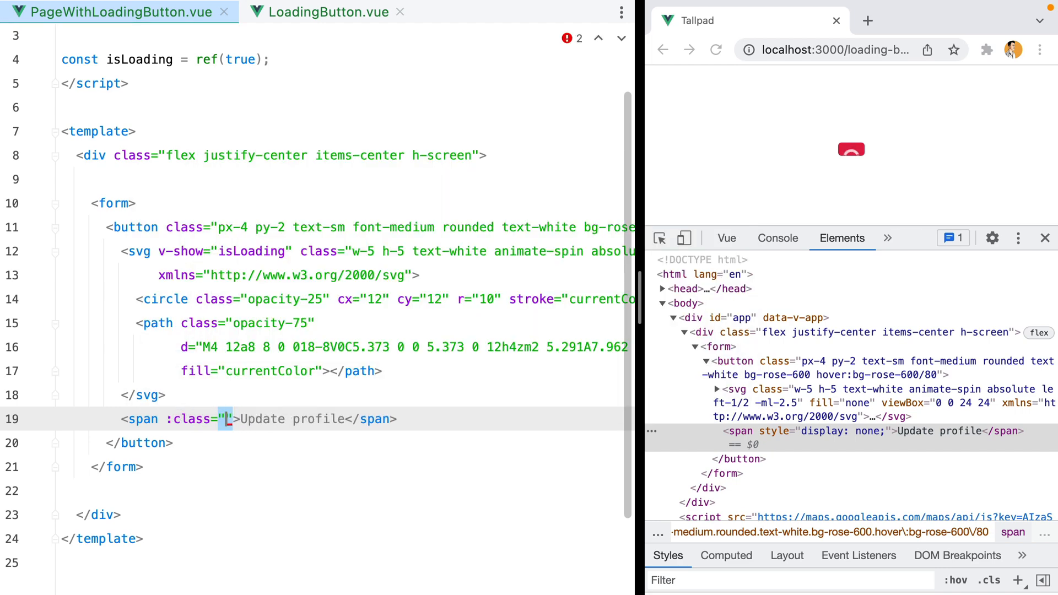
type("{'invisibel'}")
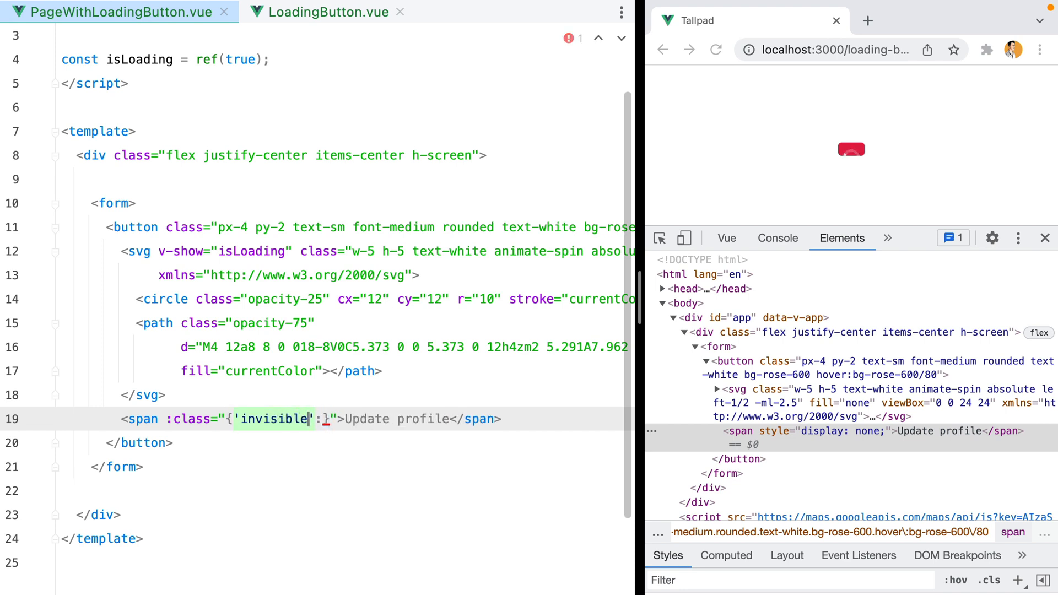
type("isLoading")
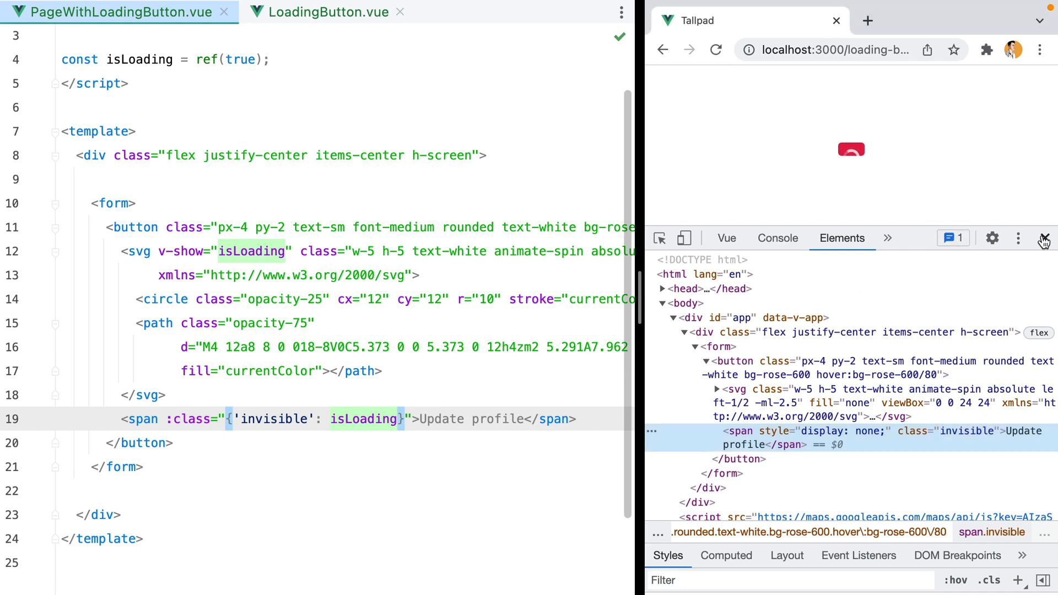
left_click(1043, 241)
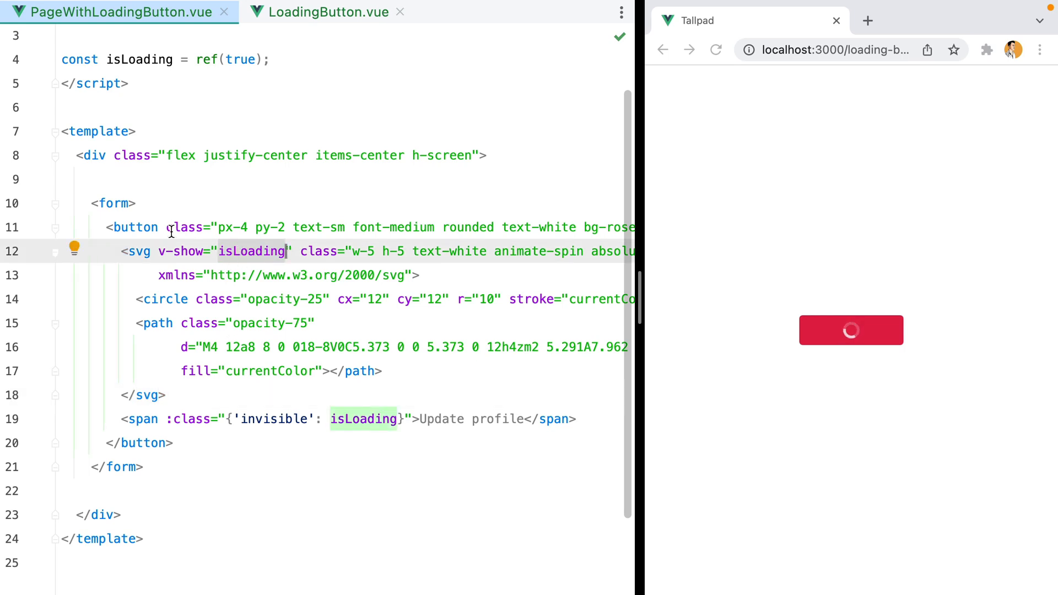
left_click(174, 443)
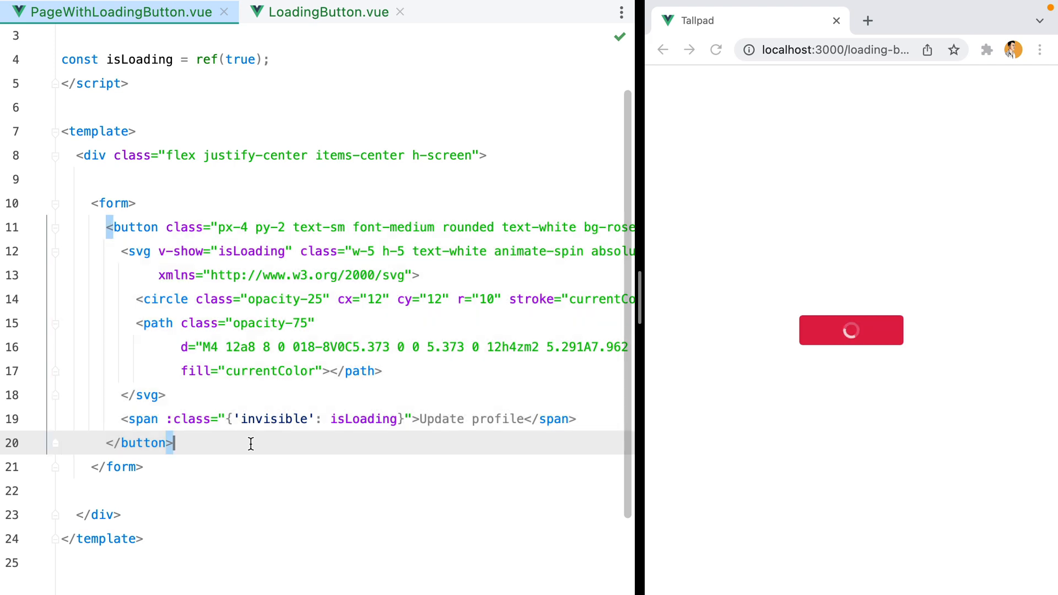
mouse_move(247, 370)
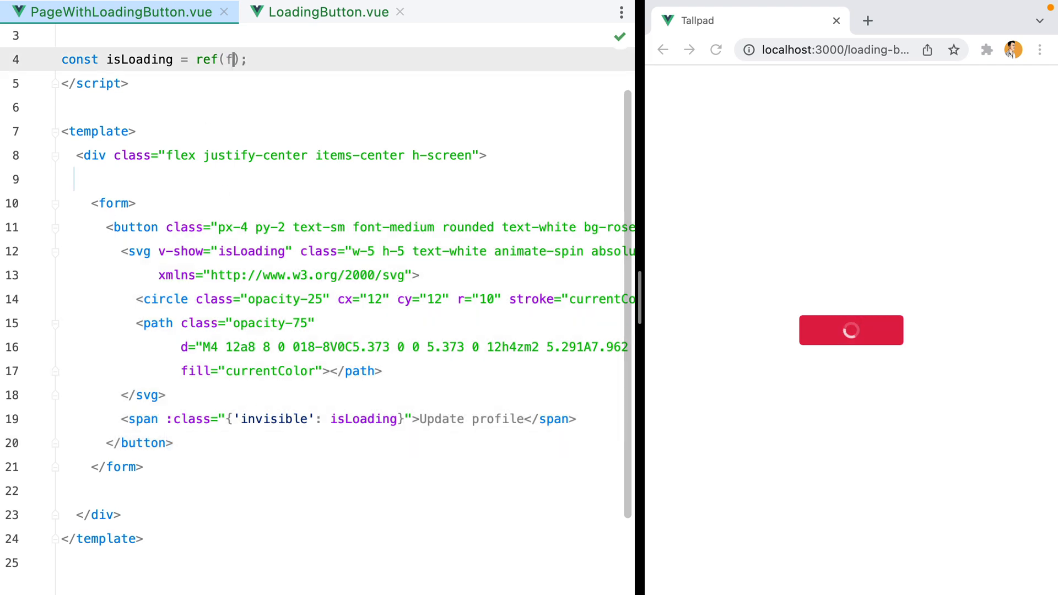
type("alse")
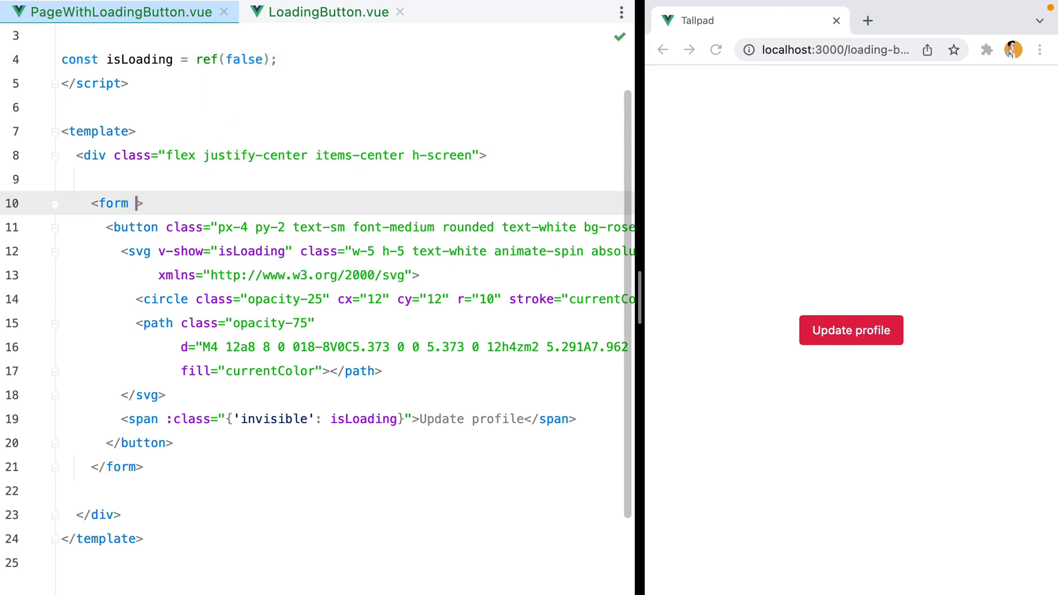
type("@submit")
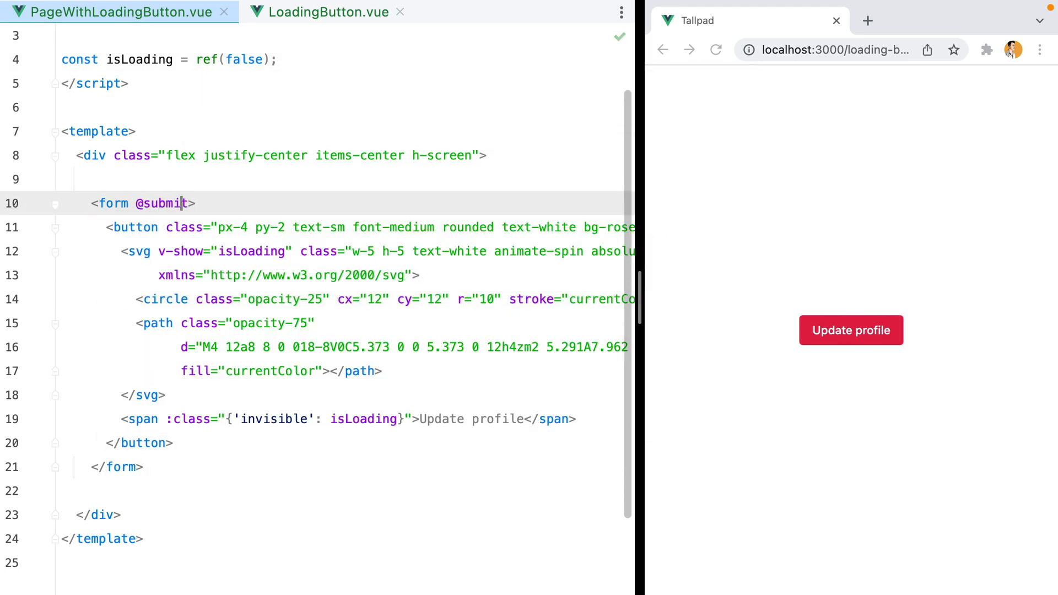
type(".prevent=\"")
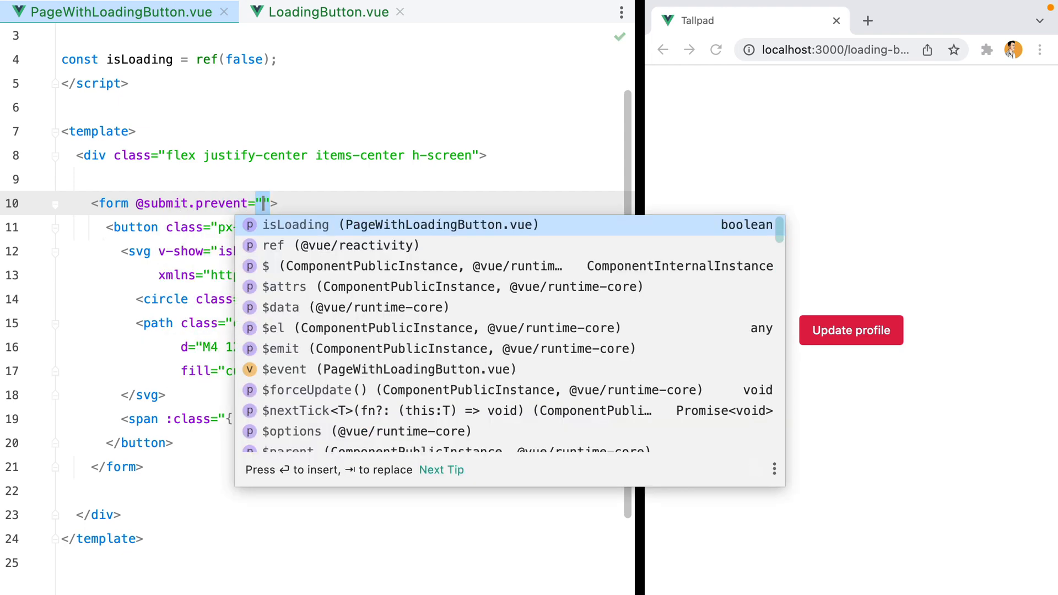
type("onSubmit")
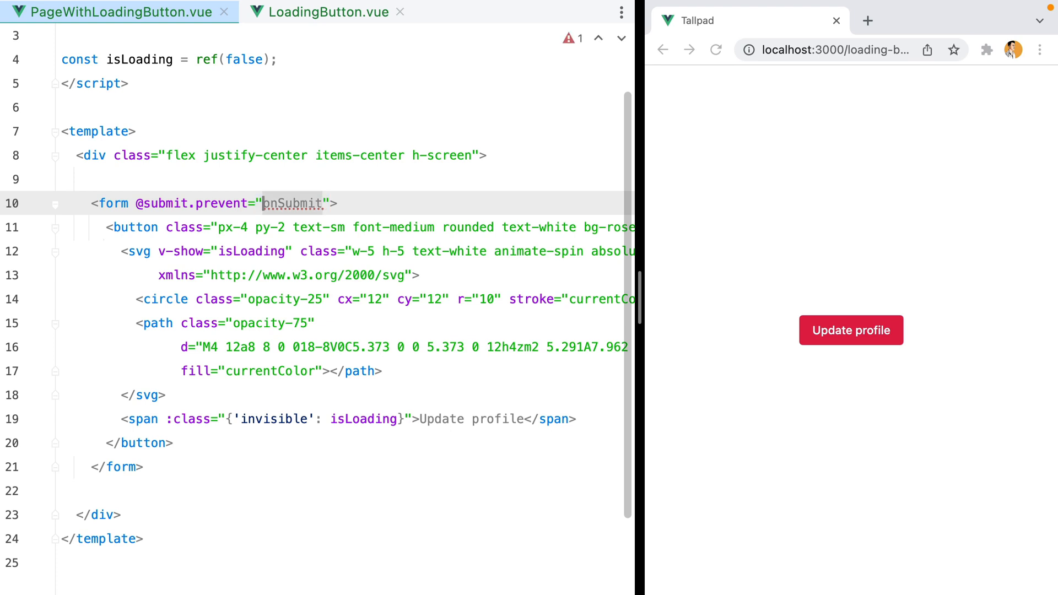
Write onSubmit setting isLoading true, then false via setTimeout after 1000 ms
type("function onSubmit() {")
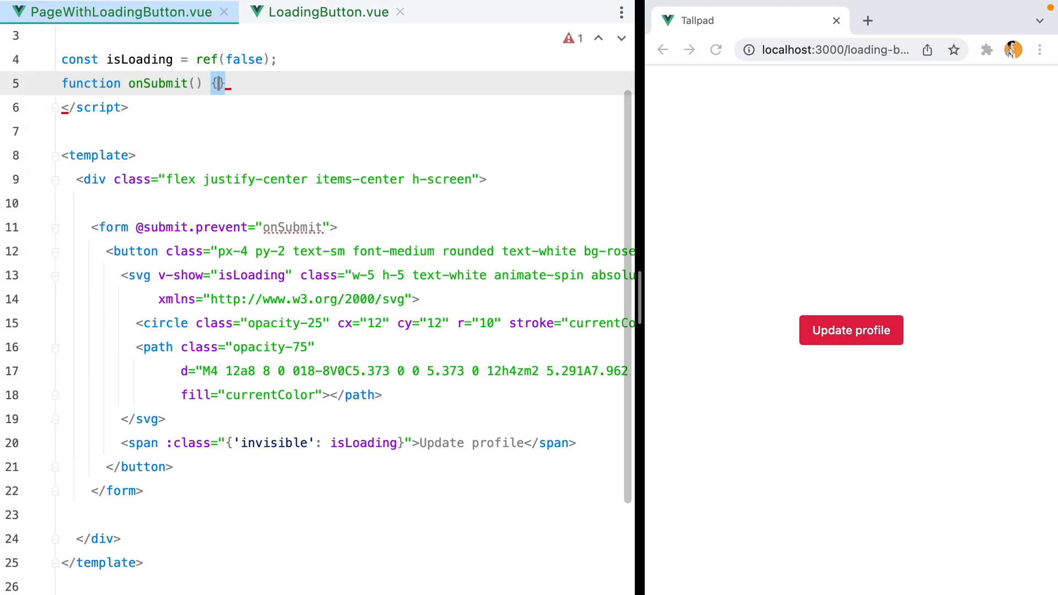
type("isLoading.value")
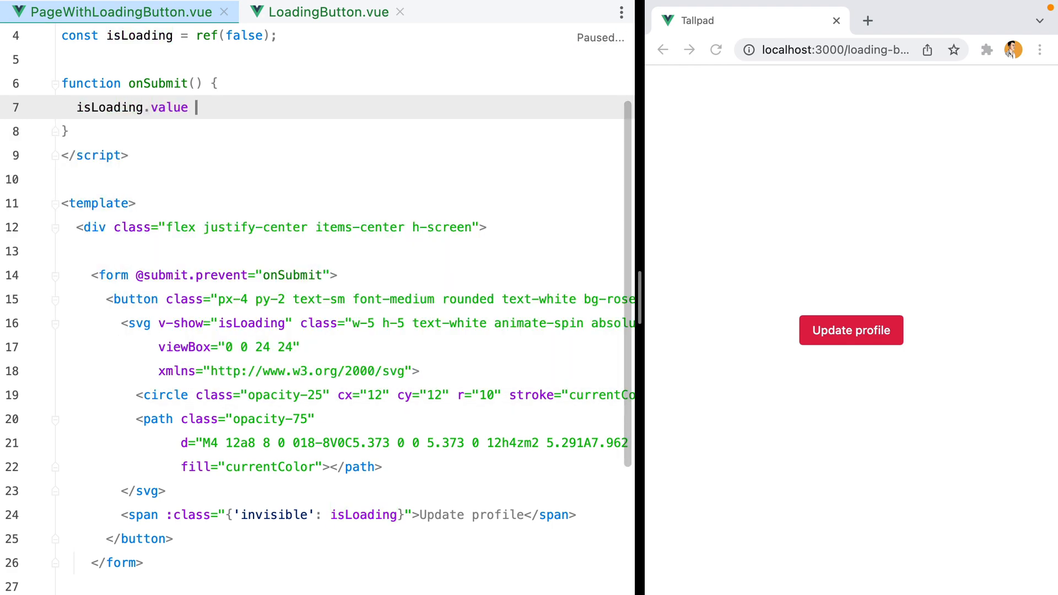
type("= true;")
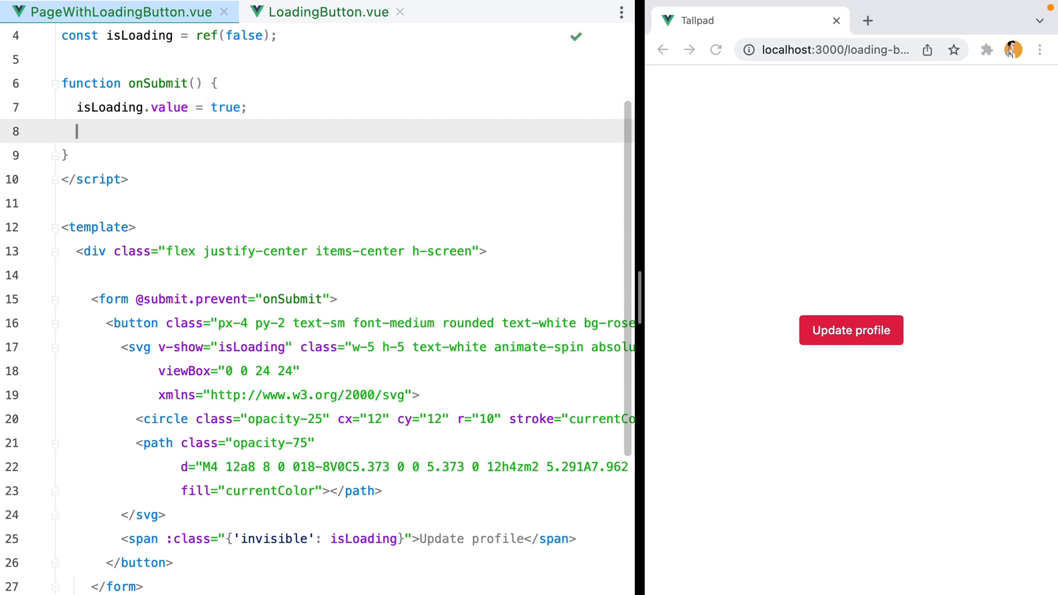
type("setTimeout(() =>")
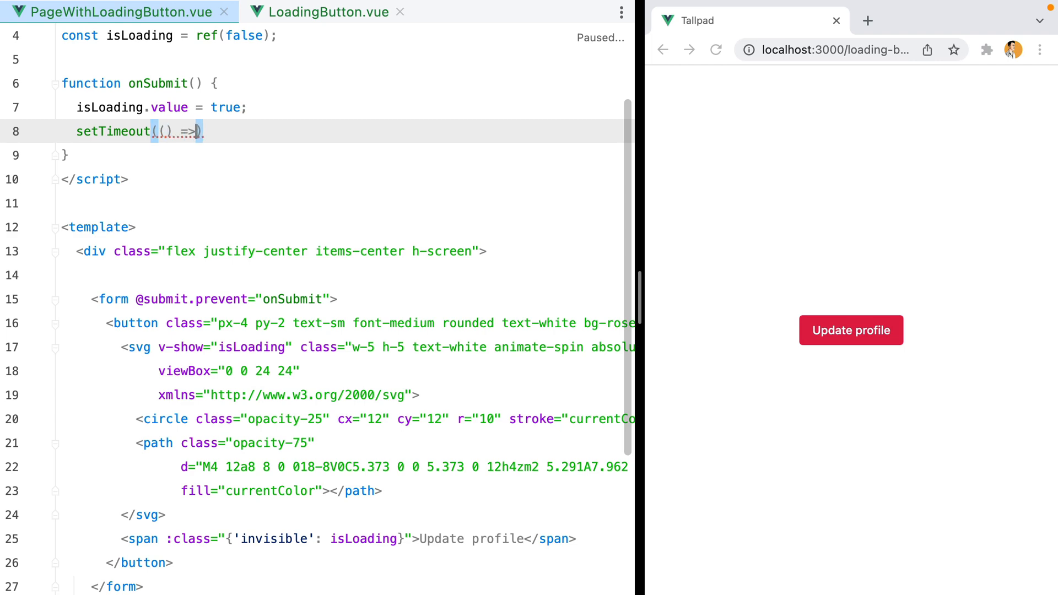
type("isLoading.")
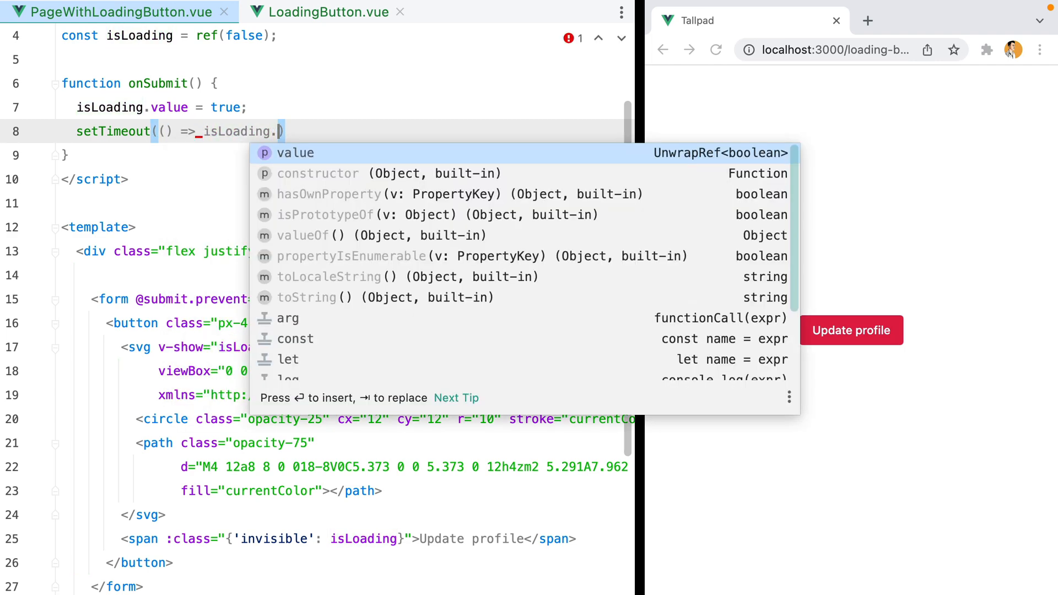
type("value = false, 1")
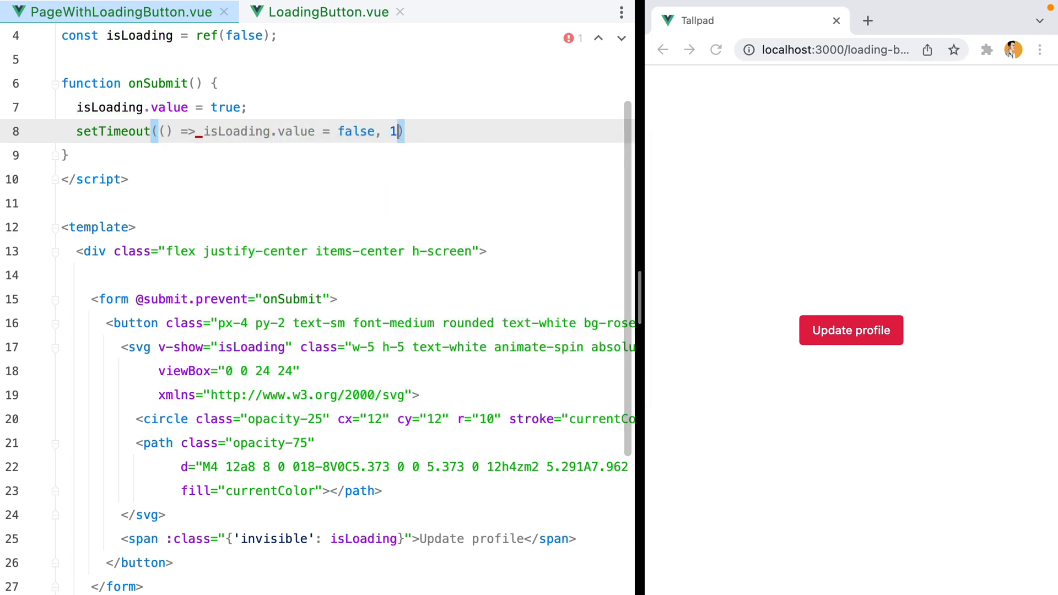
type("000);")
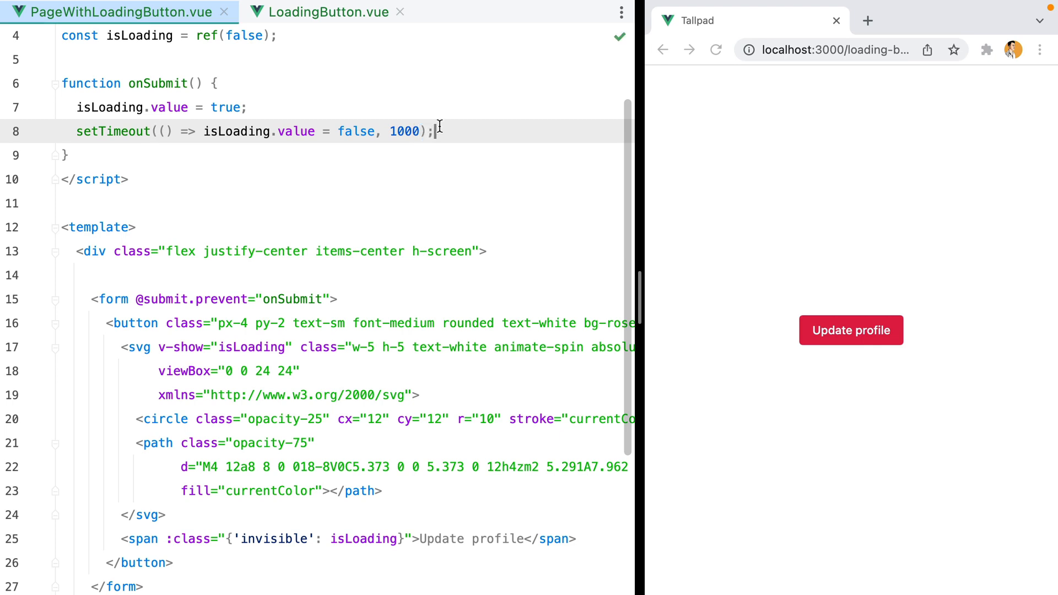
Review the form's onSubmit binding and where loading gets switched on
left_click(277, 299)
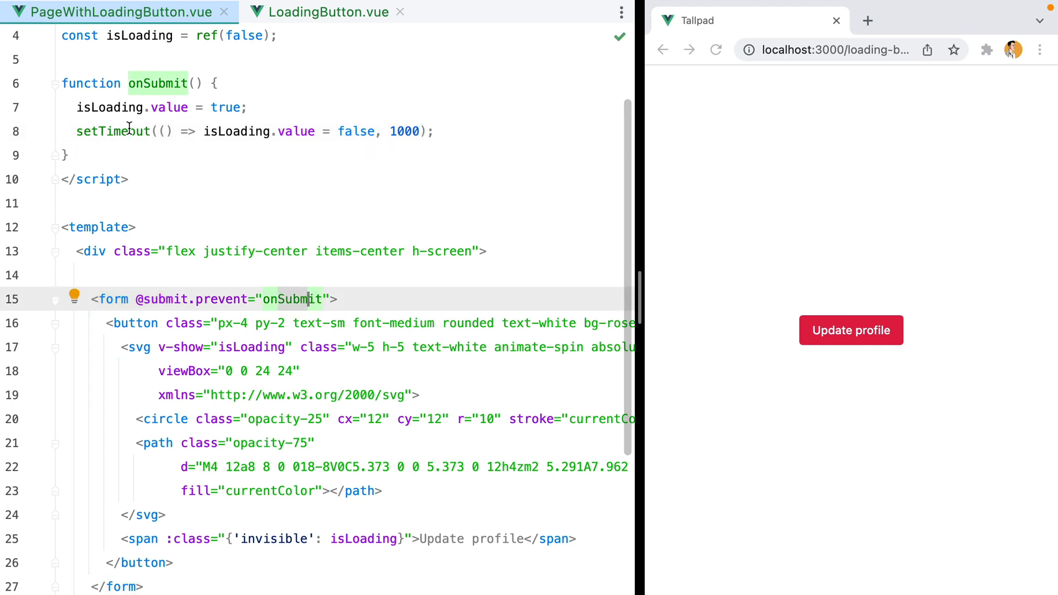
left_click(245, 108)
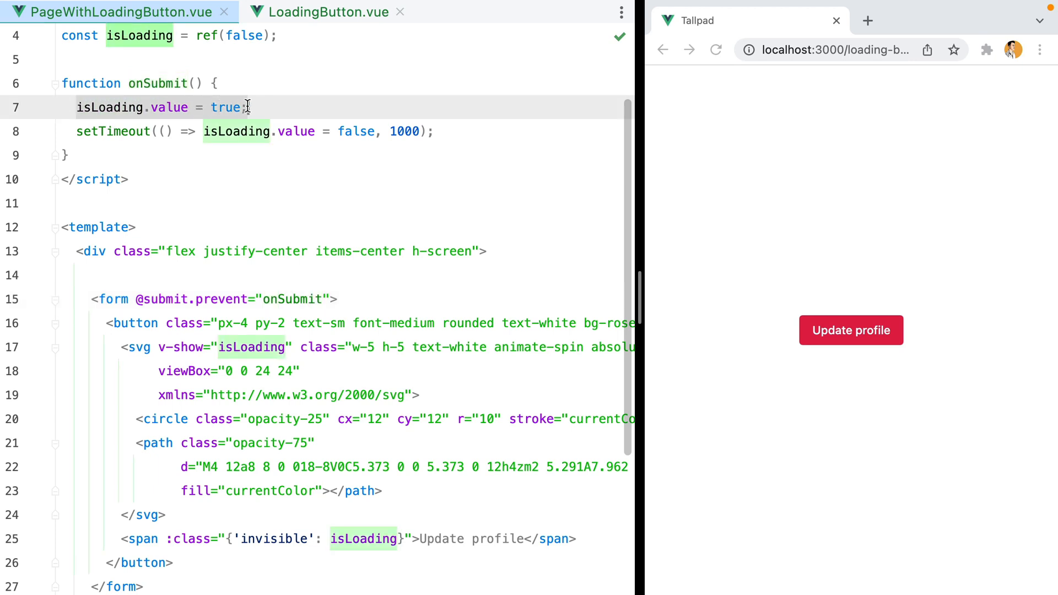
left_click(372, 132)
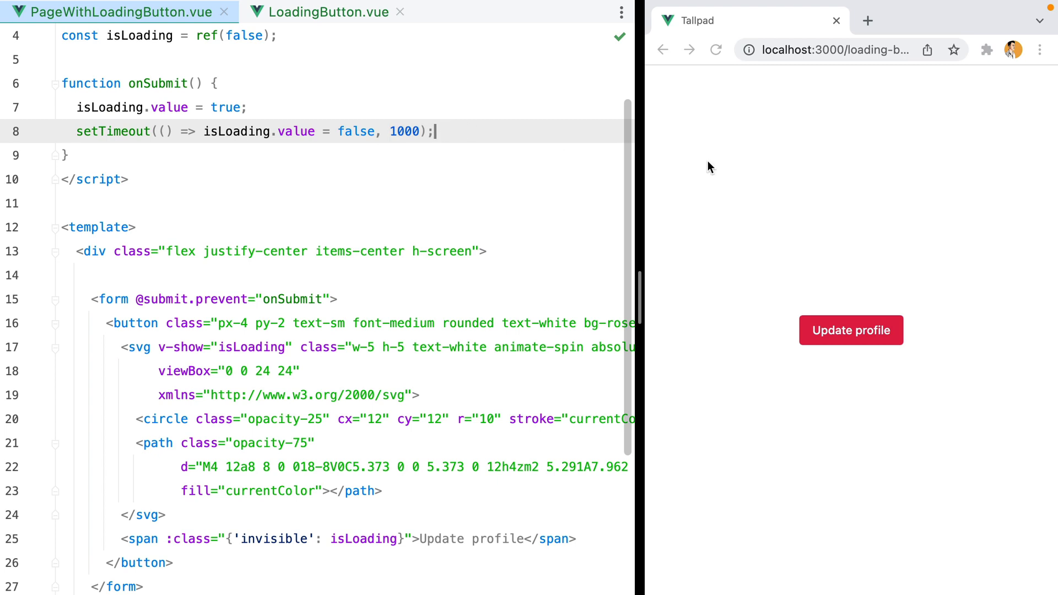
left_click(850, 330)
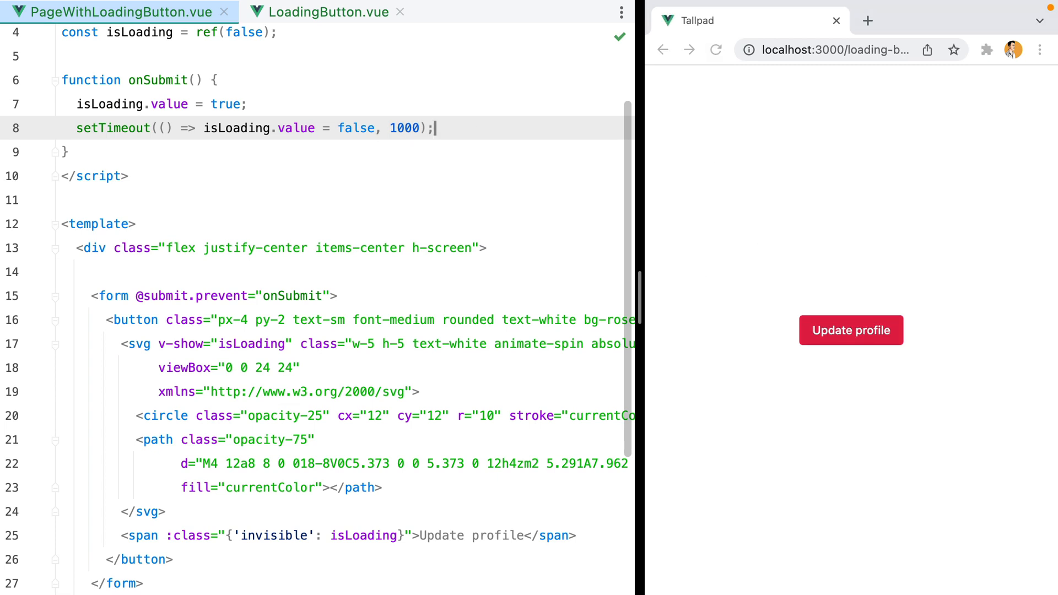
Move the button markup into LoadingButton.vue and add an isLoading entry to defineProps
left_click(172, 558)
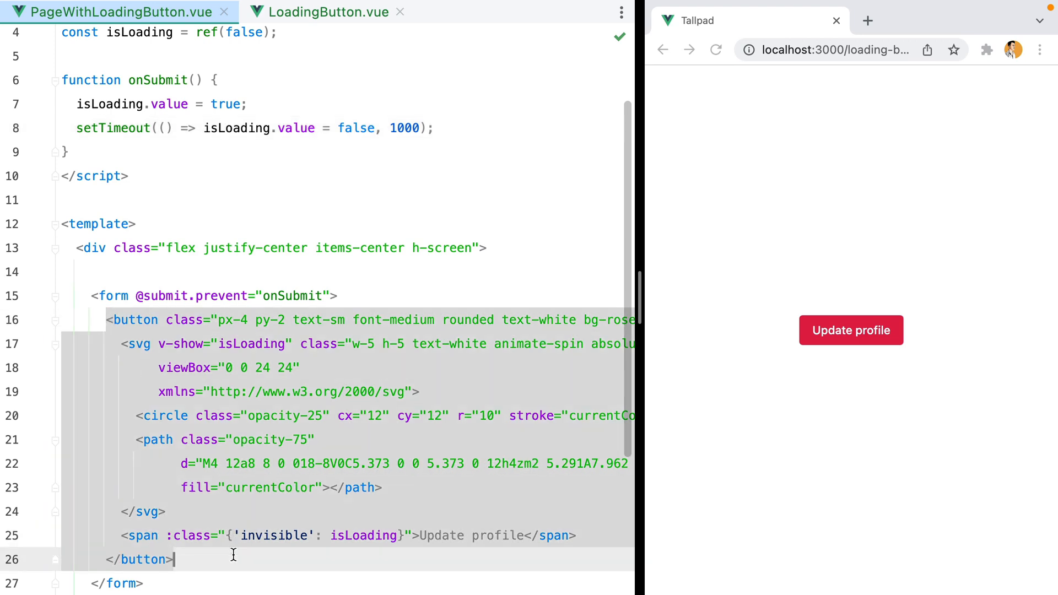
mouse_move(240, 526)
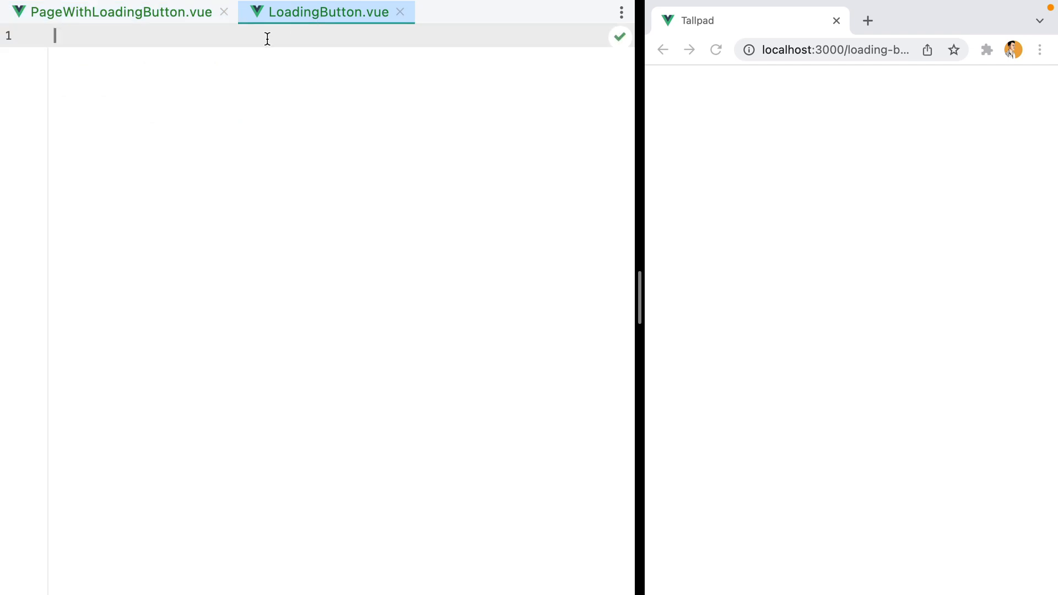
type("template>")
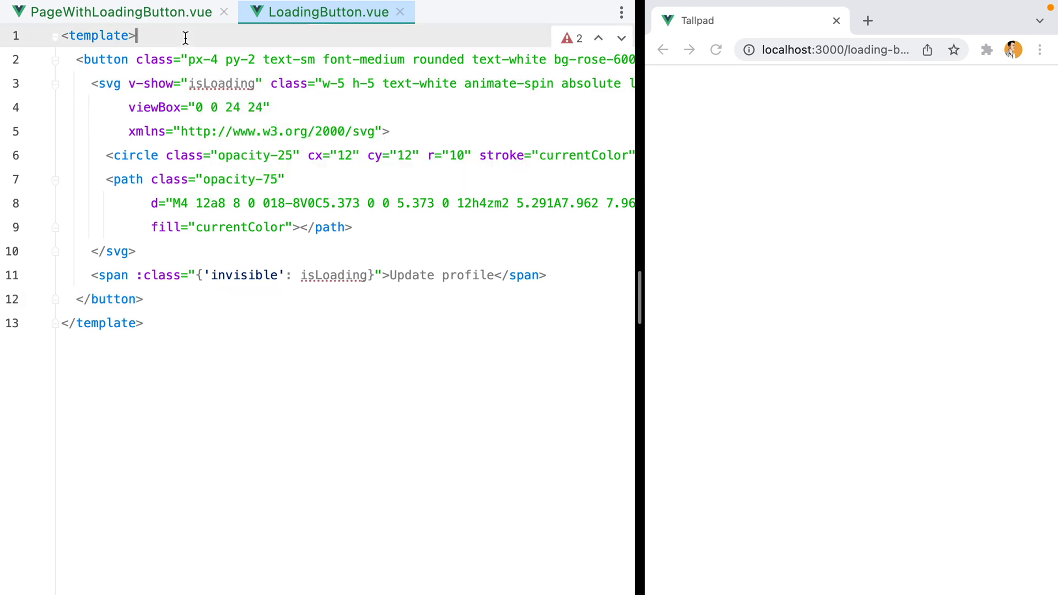
type("script setup></scrip")
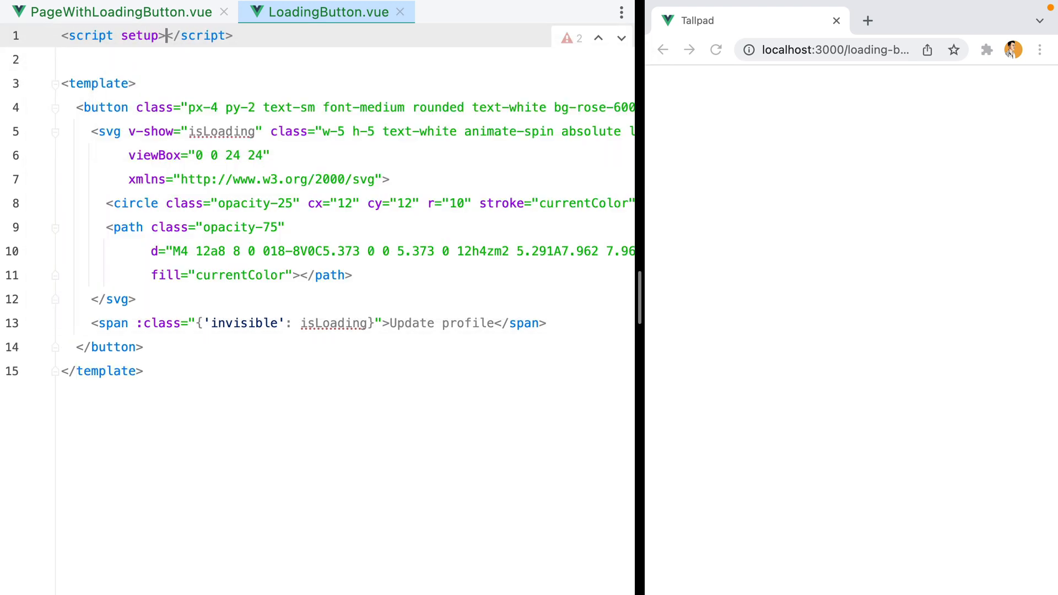
type("define")
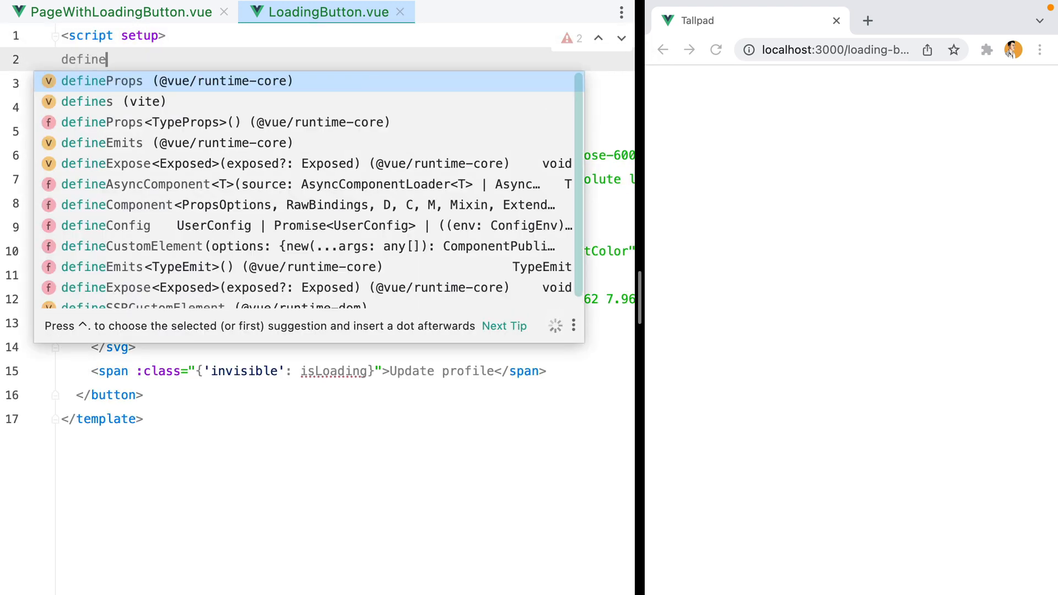
left_click(102, 81)
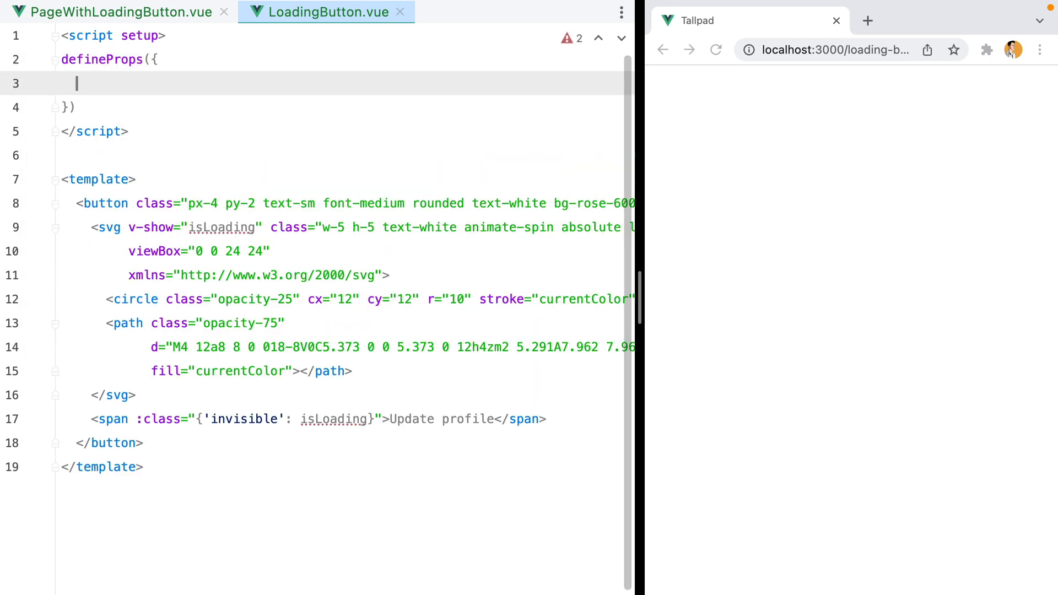
type("isLoading: {")
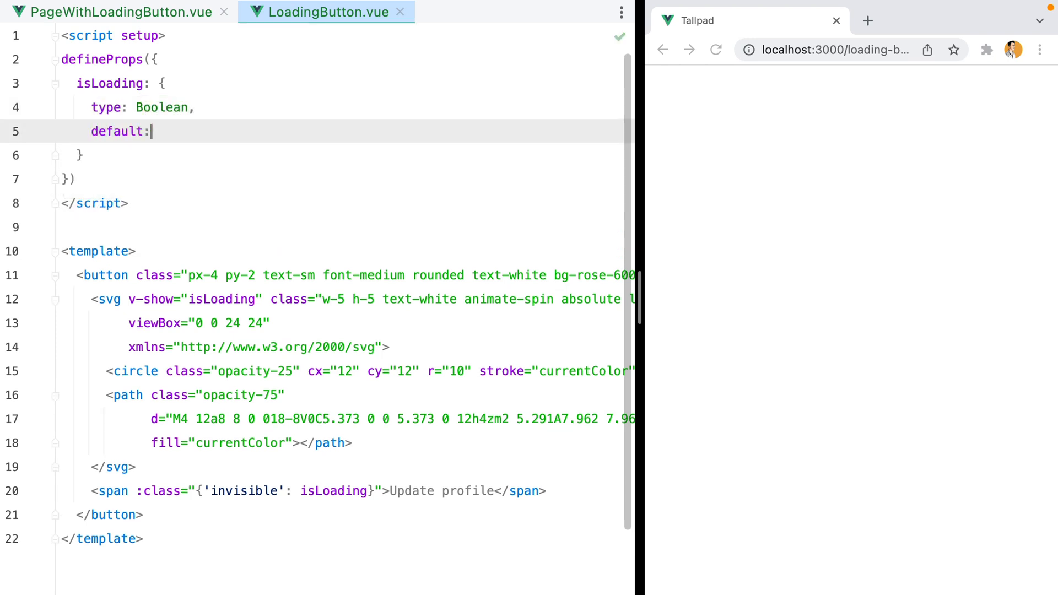
Default the prop to false and import LoadingButton into PageWithLoadingButton.vue
type("false")
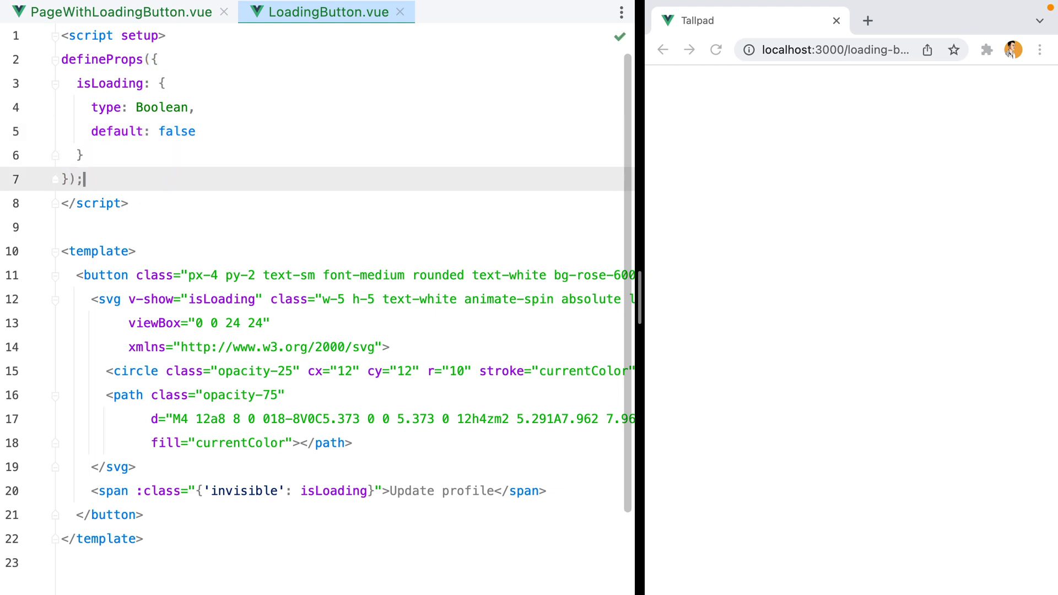
left_click(114, 12)
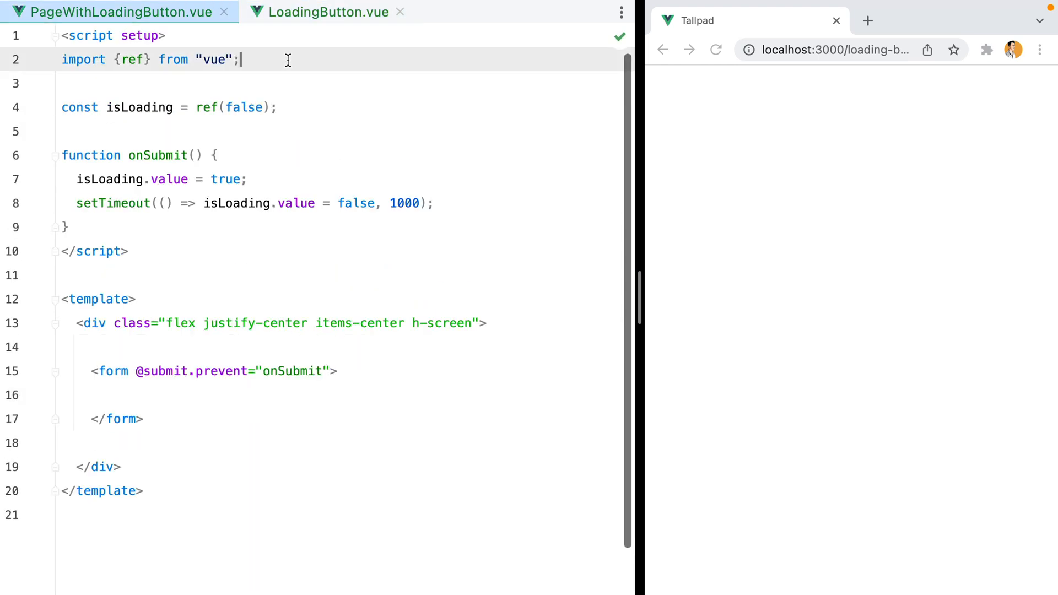
type("import")
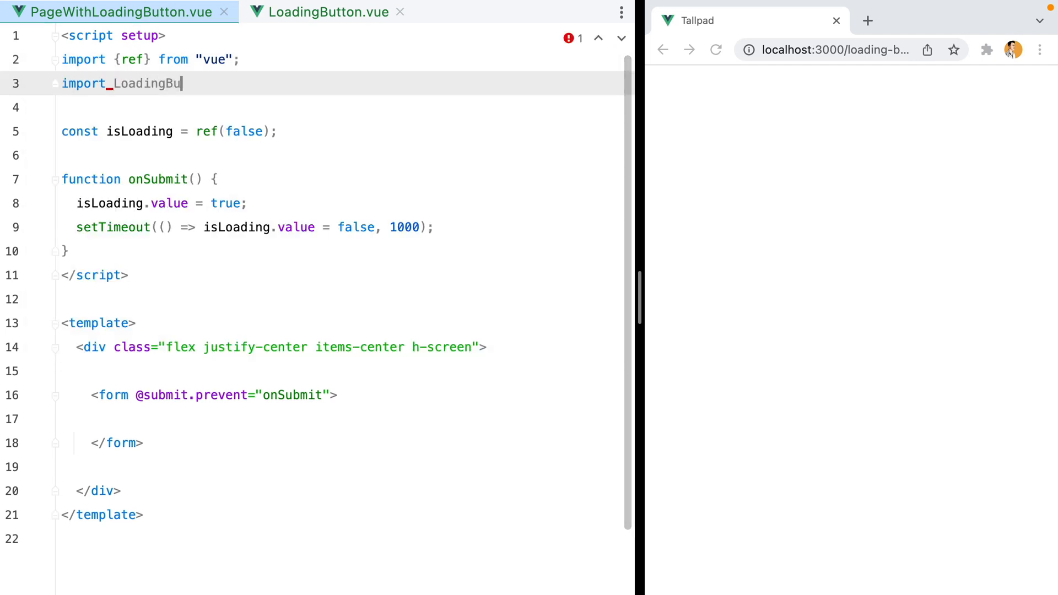
type("LoadingButton from \".\"")
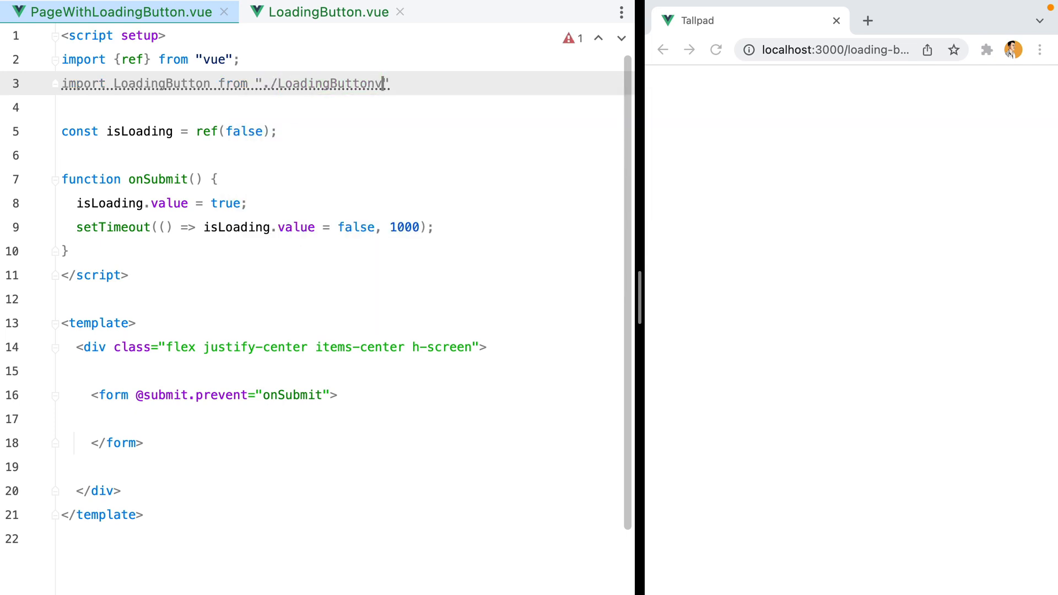
type(".vue\";")
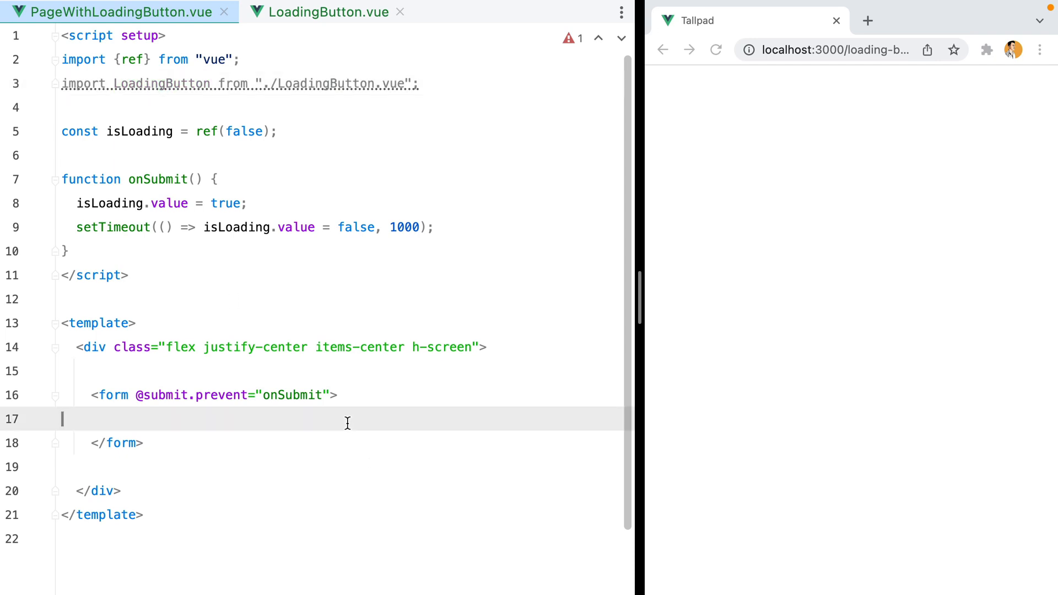
Render <LoadingButton :is-loading="isLoading"> inside the page's form
type("<LoadingButton")
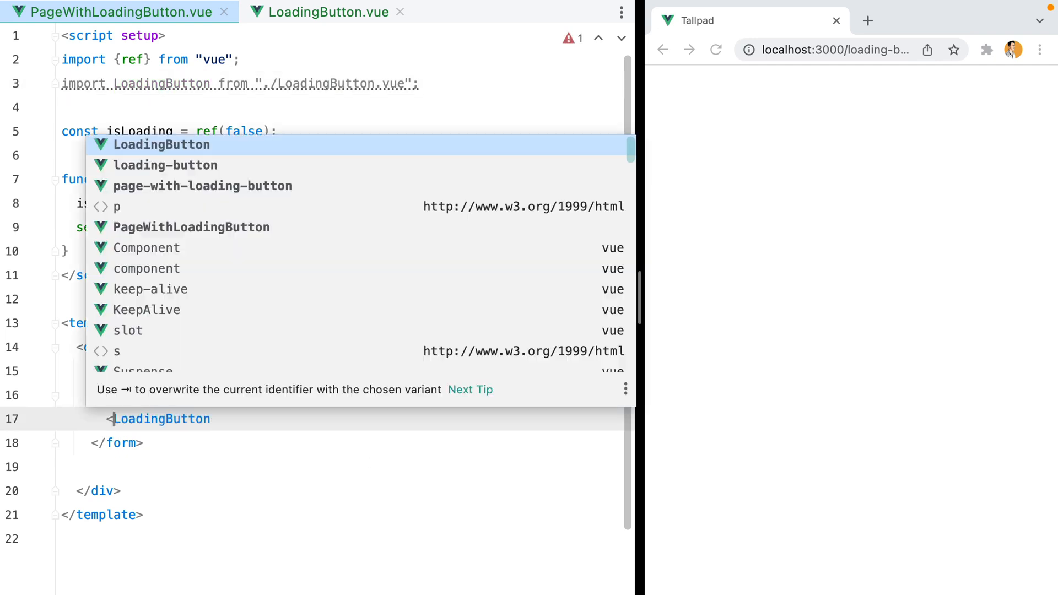
type("is-loading=\"\"></LoadingButton>")
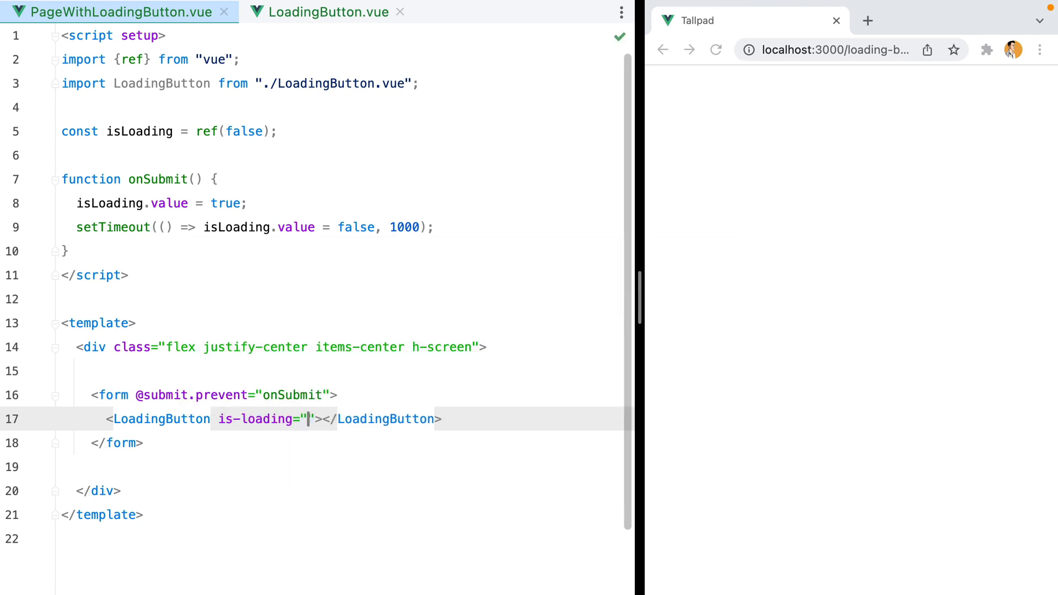
type("isLoading")
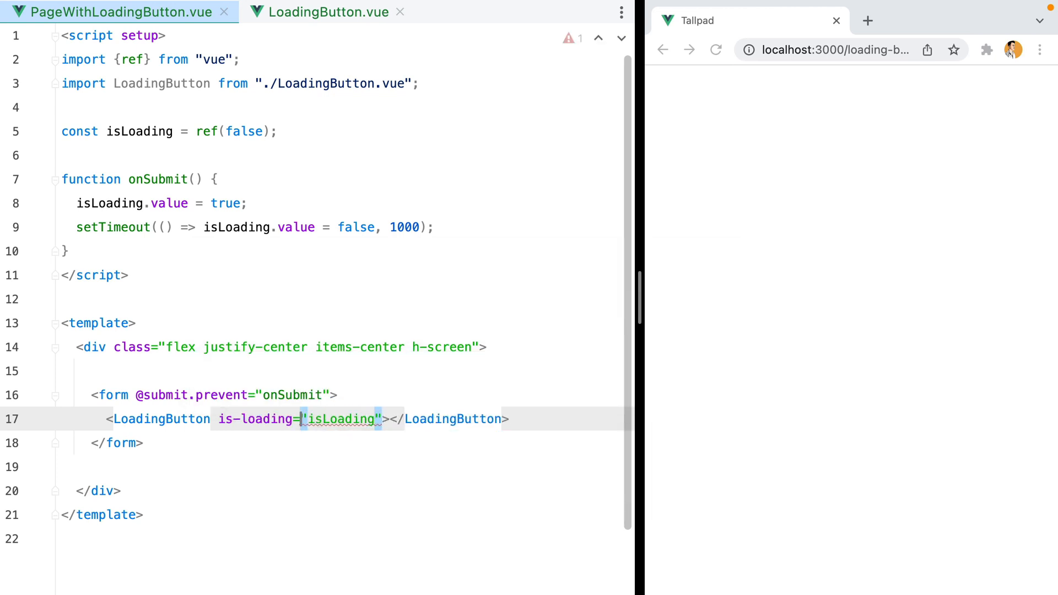
type(":")
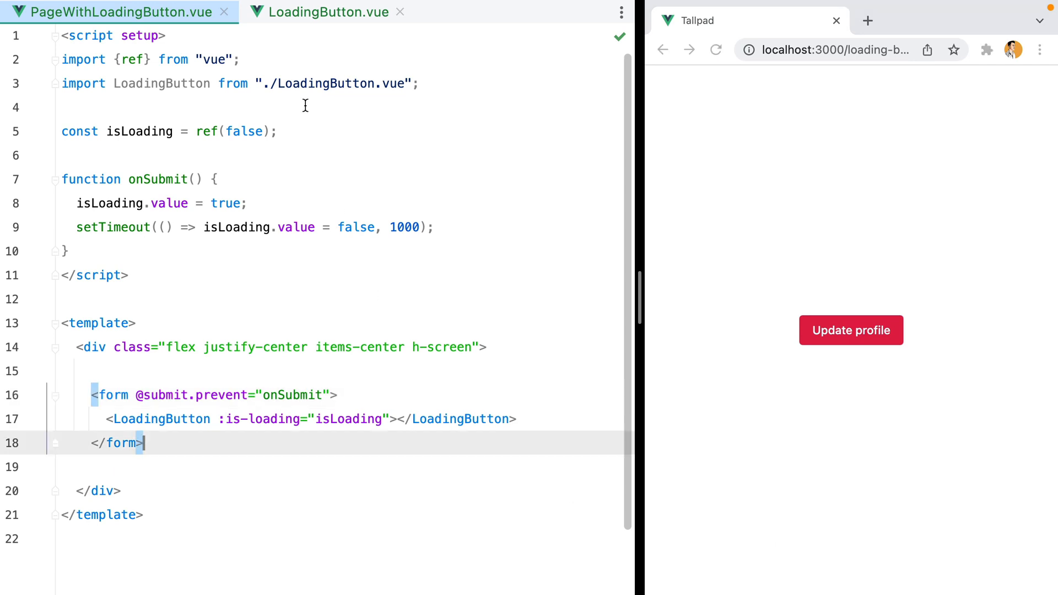
Replace the component's label text with <slot></slot> and pass 'Save changes' from the page
left_click(328, 12)
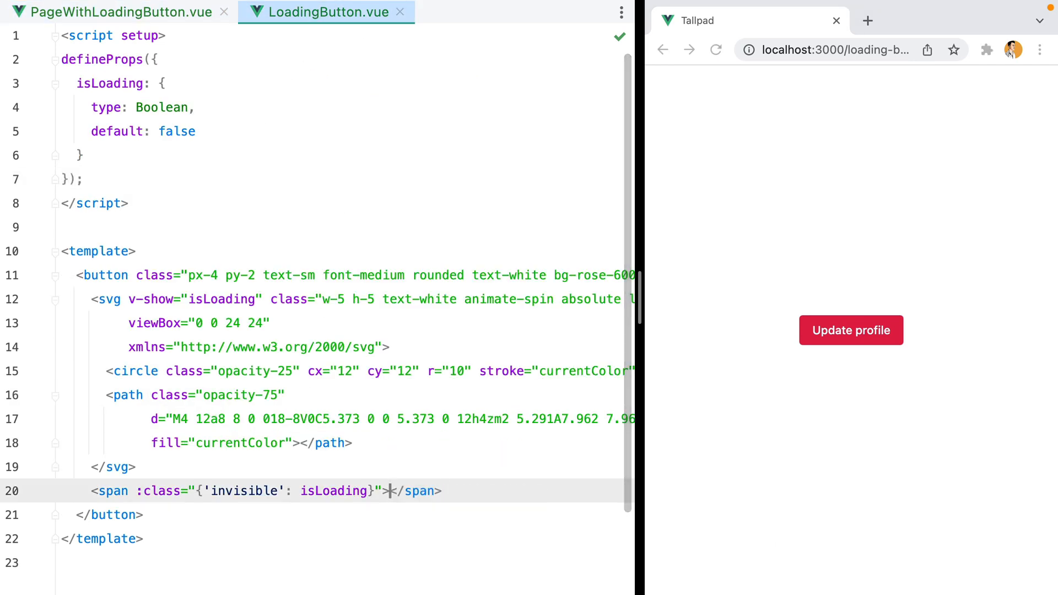
type("slot></slot>")
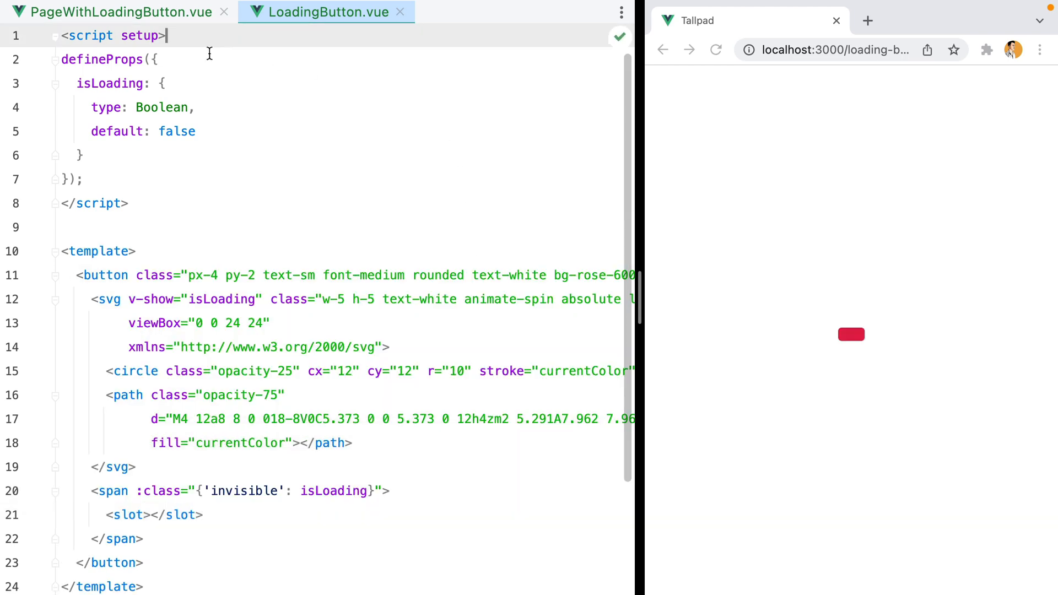
left_click(111, 13)
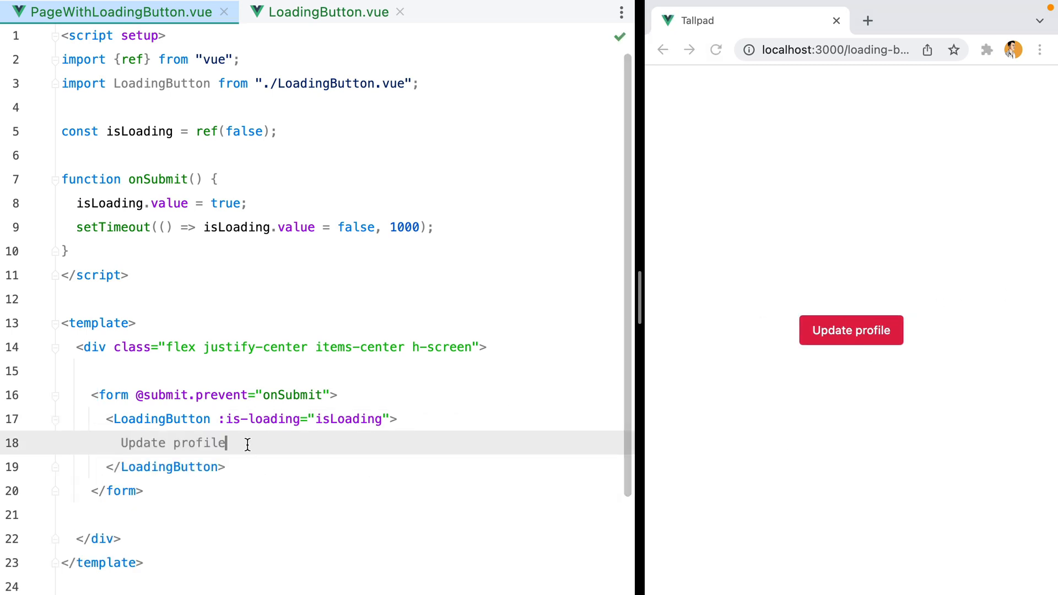
type("Save changes")
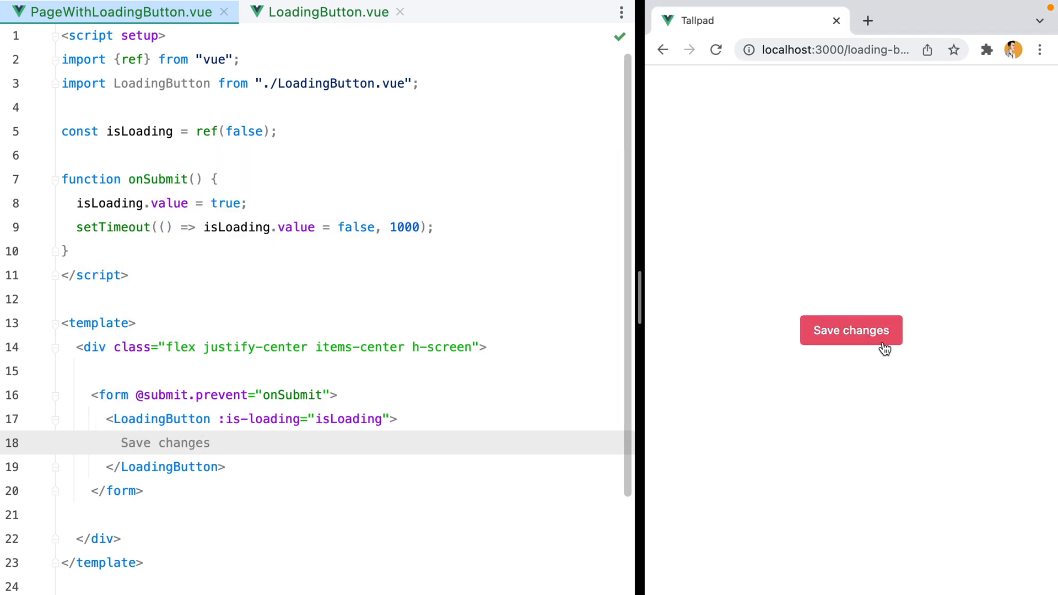
left_click(398, 418)
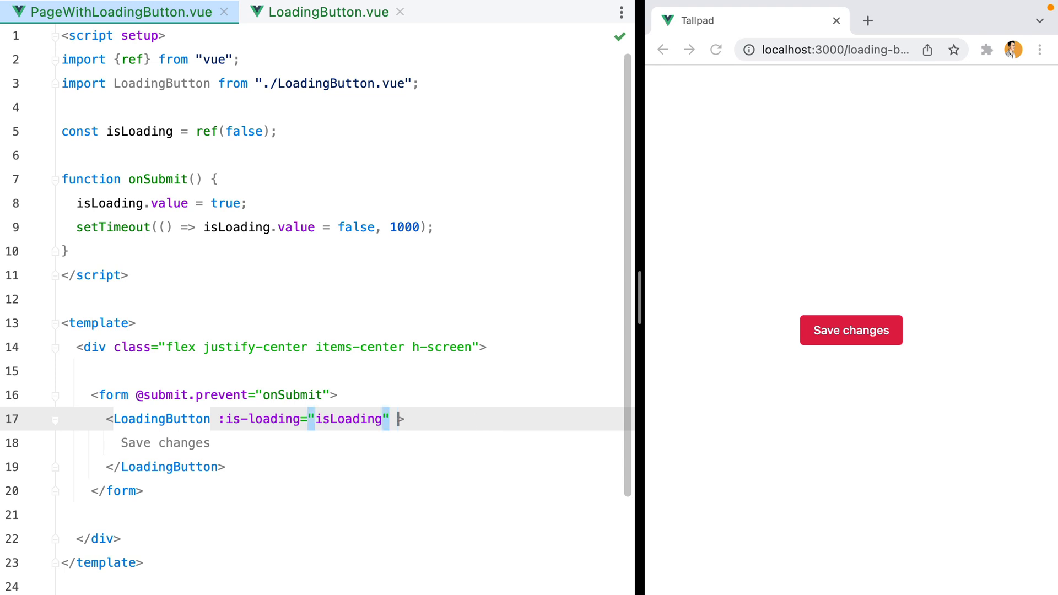
Move text-white bg-rose-600 hover:bg-rose-600/80 from the component's button onto LoadingButton's class attribute
type("class=\"bg-black")
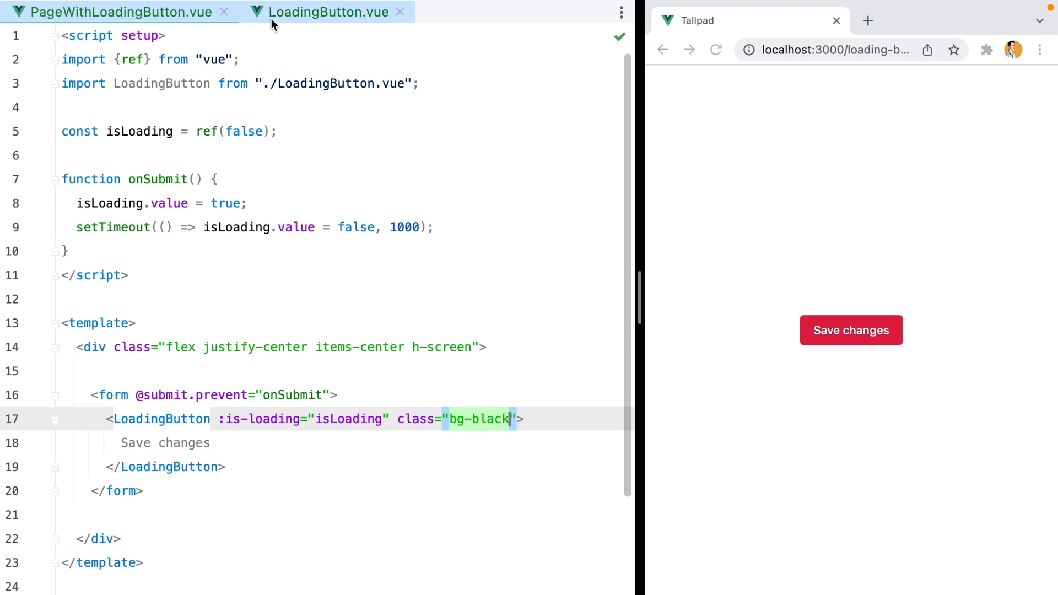
left_click(329, 12)
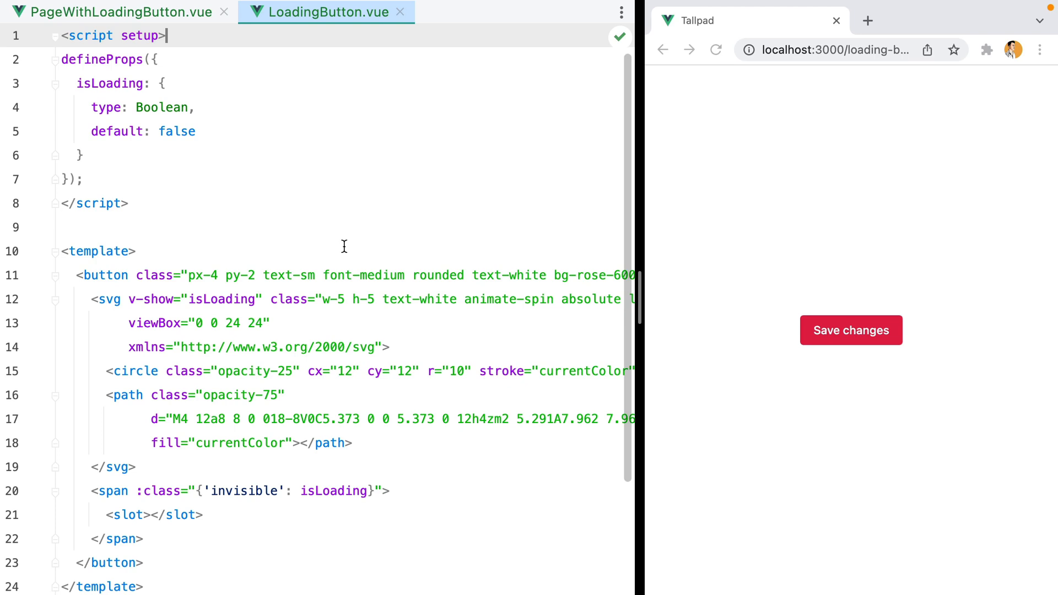
scroll("down", 3)
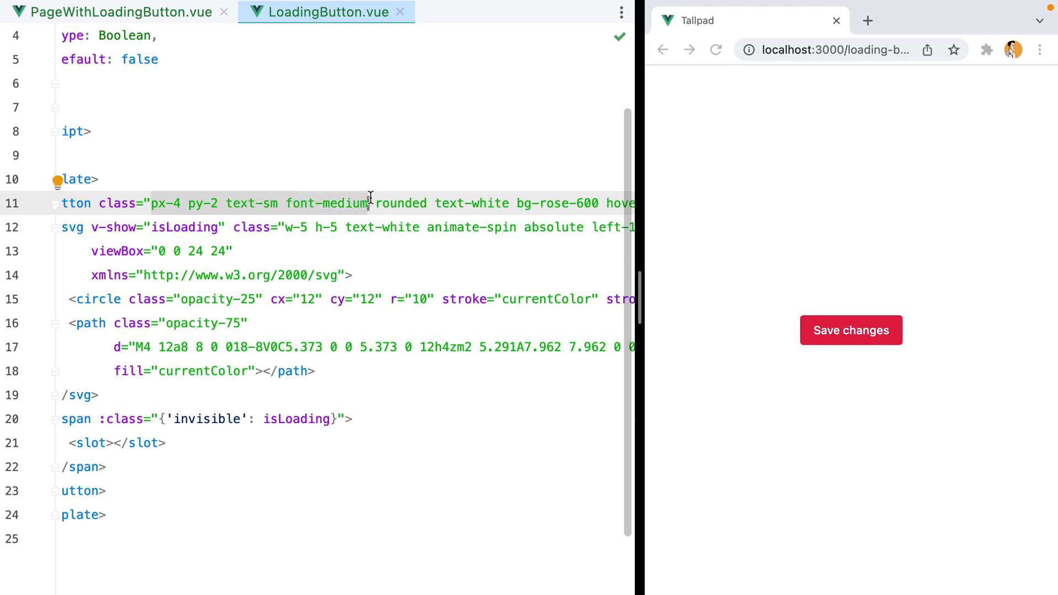
scroll("right", 3)
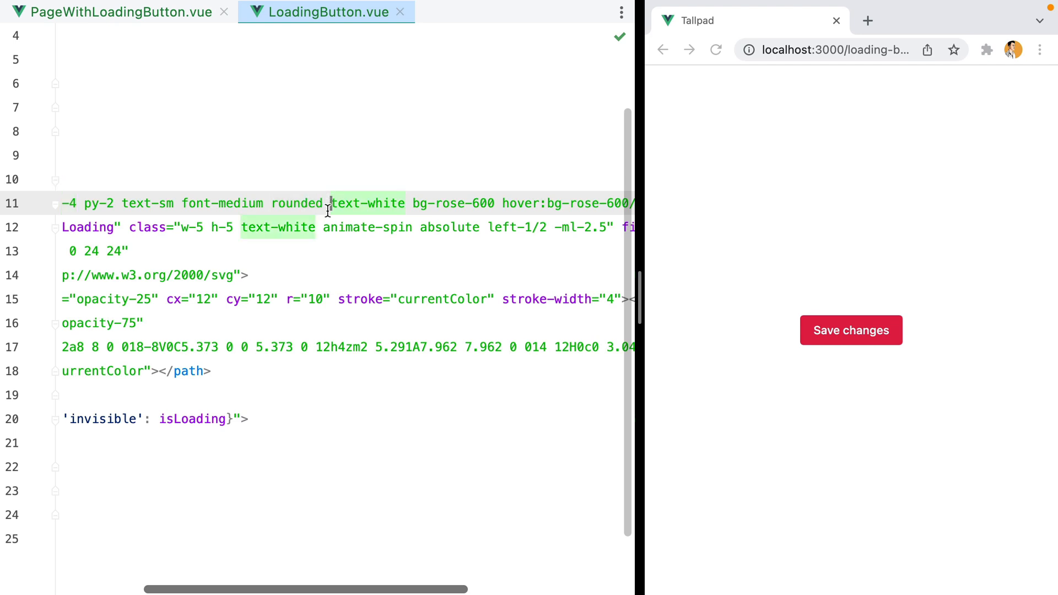
scroll("right", 3)
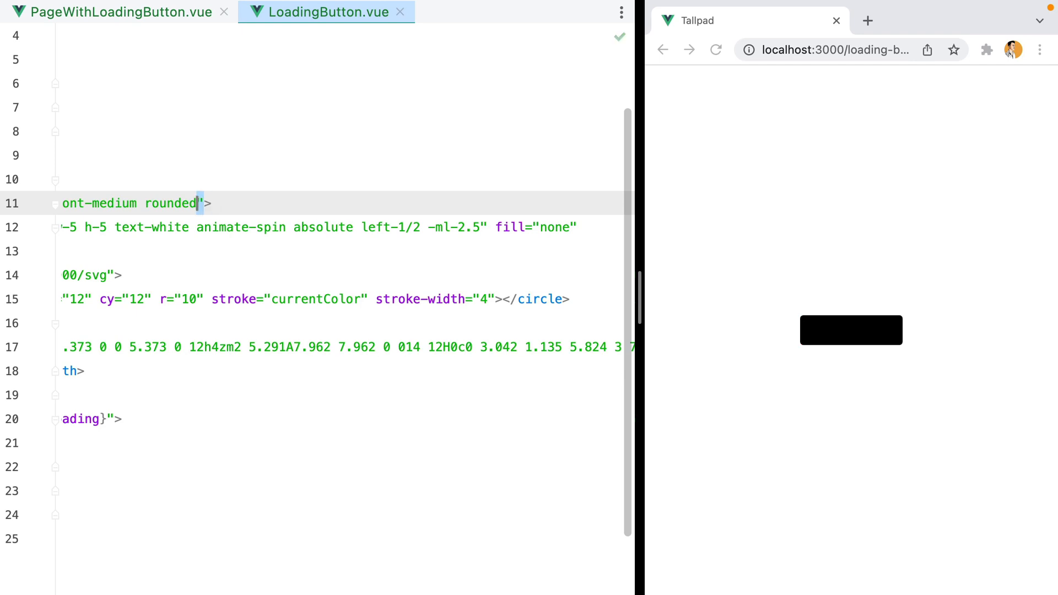
left_click(115, 12)
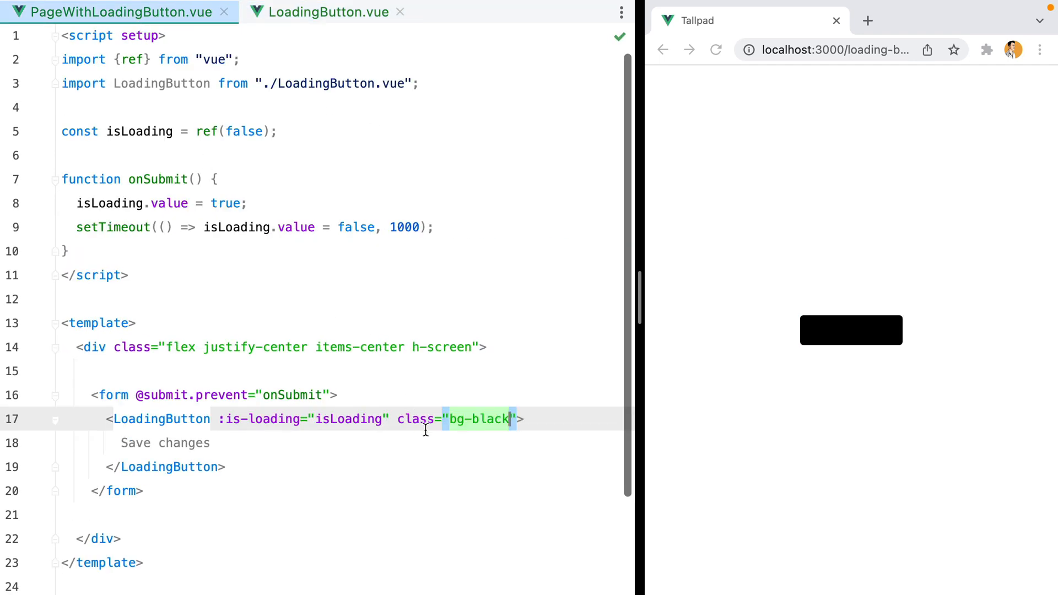
type("text-white bg-rose-600 hover:bg-rose-600/80")
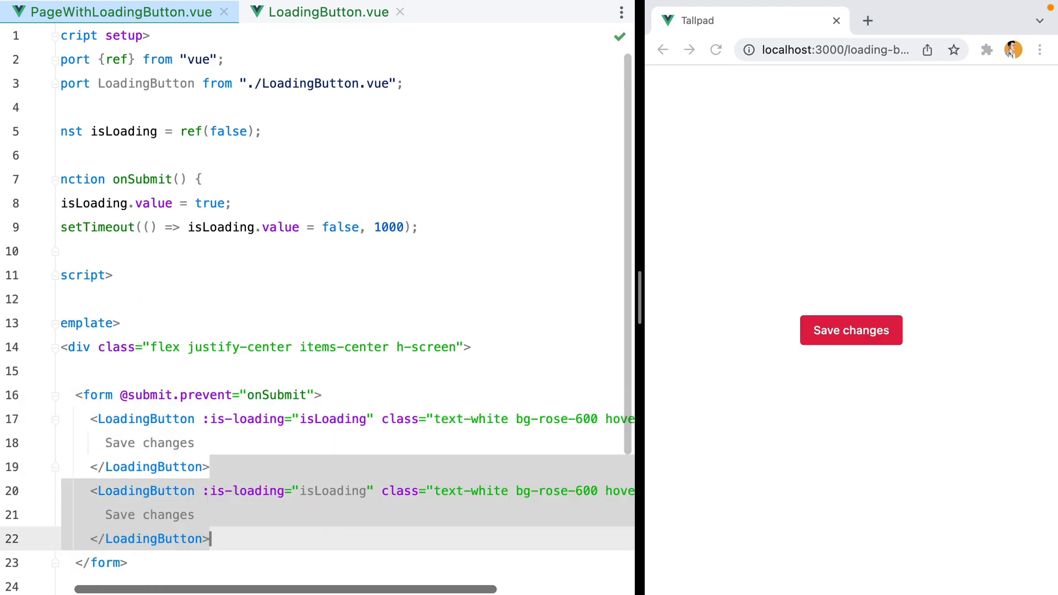
scroll("right", 3)
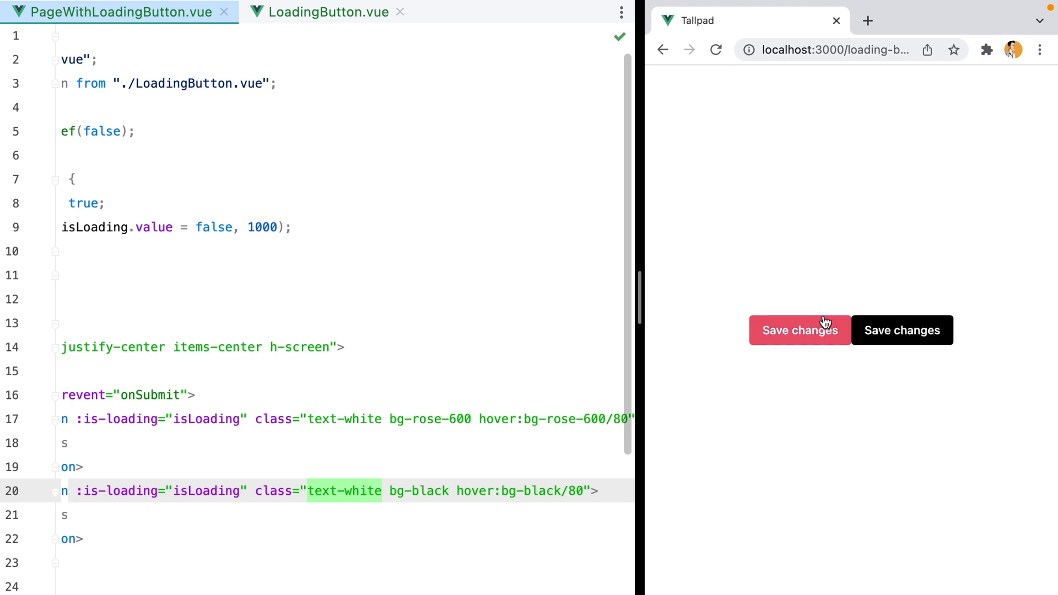
Add a 'relative' class to LoadingButton.vue's root button so spinners centre
left_click(798, 330)
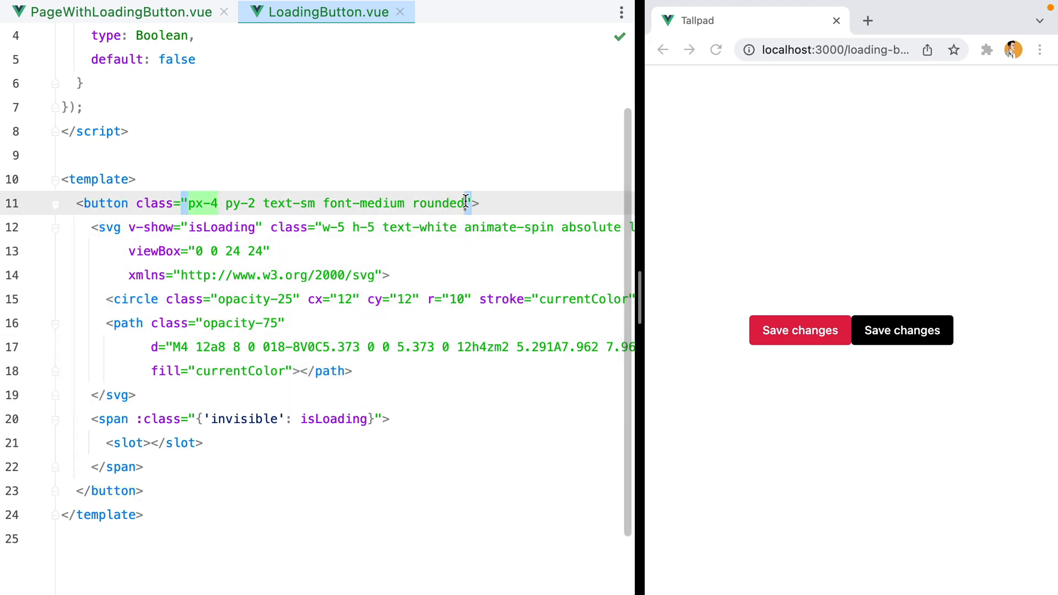
type("relative")
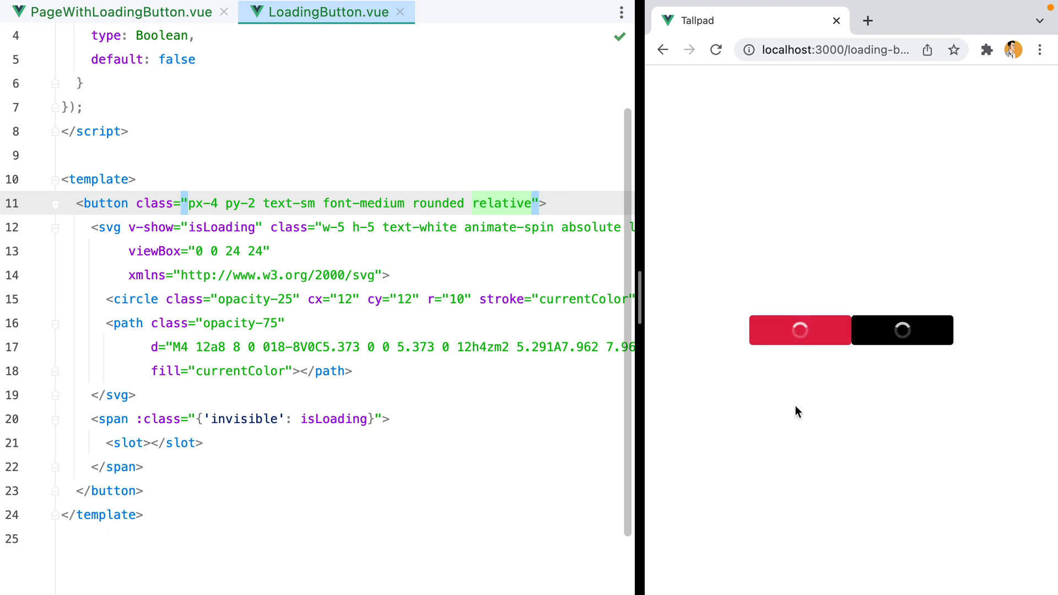
mouse_move(797, 448)
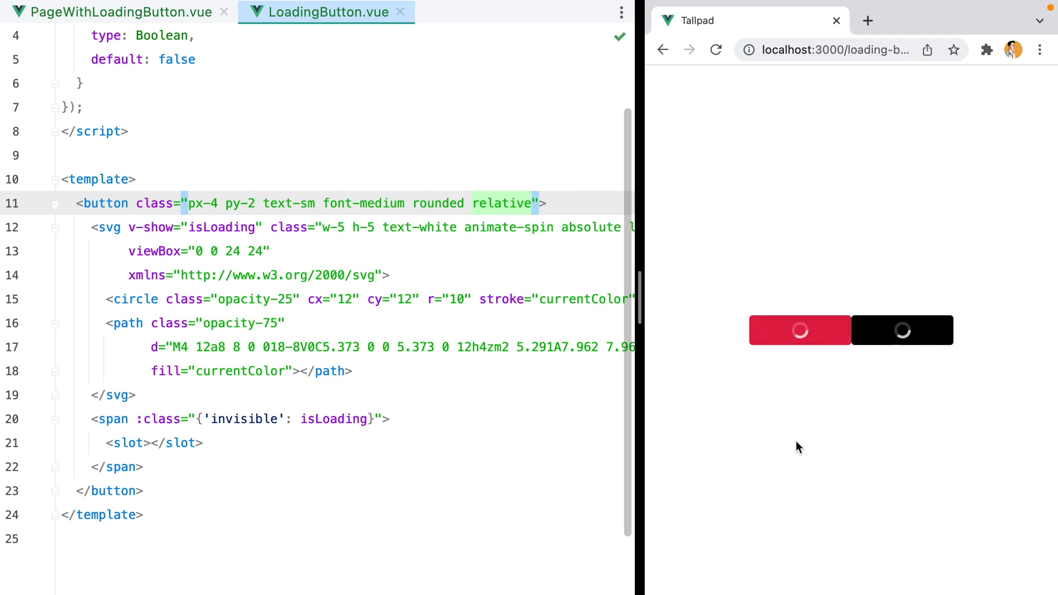